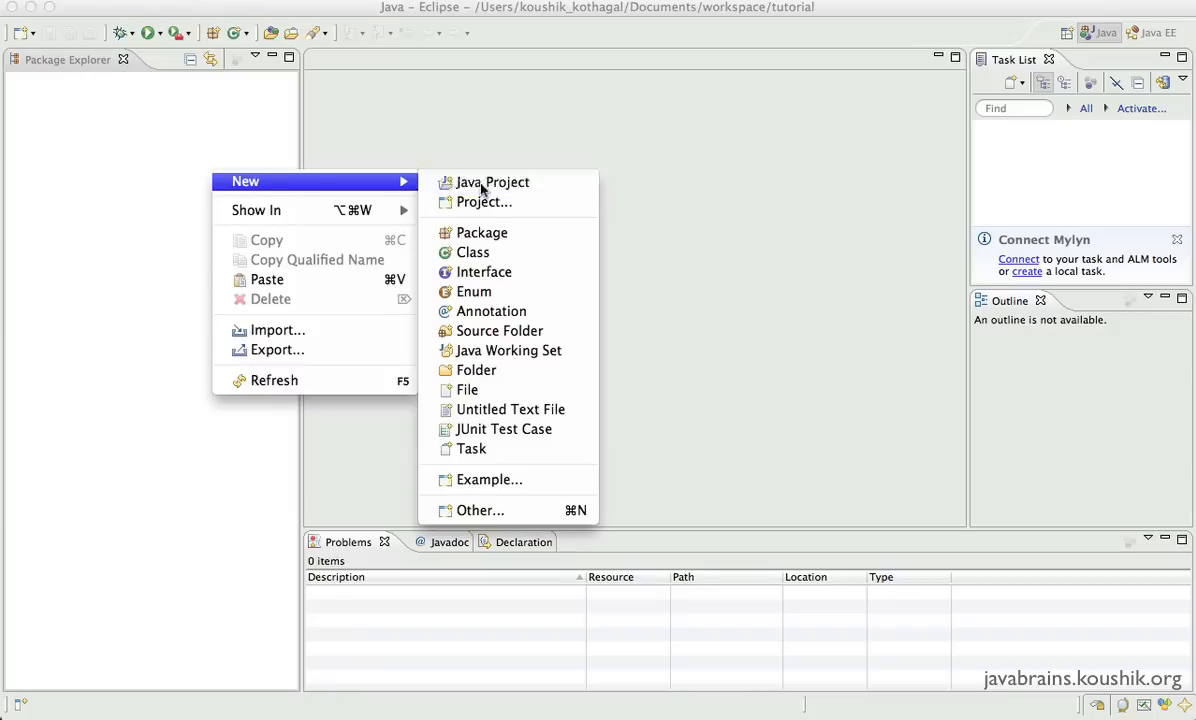
Create a new Java project named SpringAop with default settings.
click(492, 182)
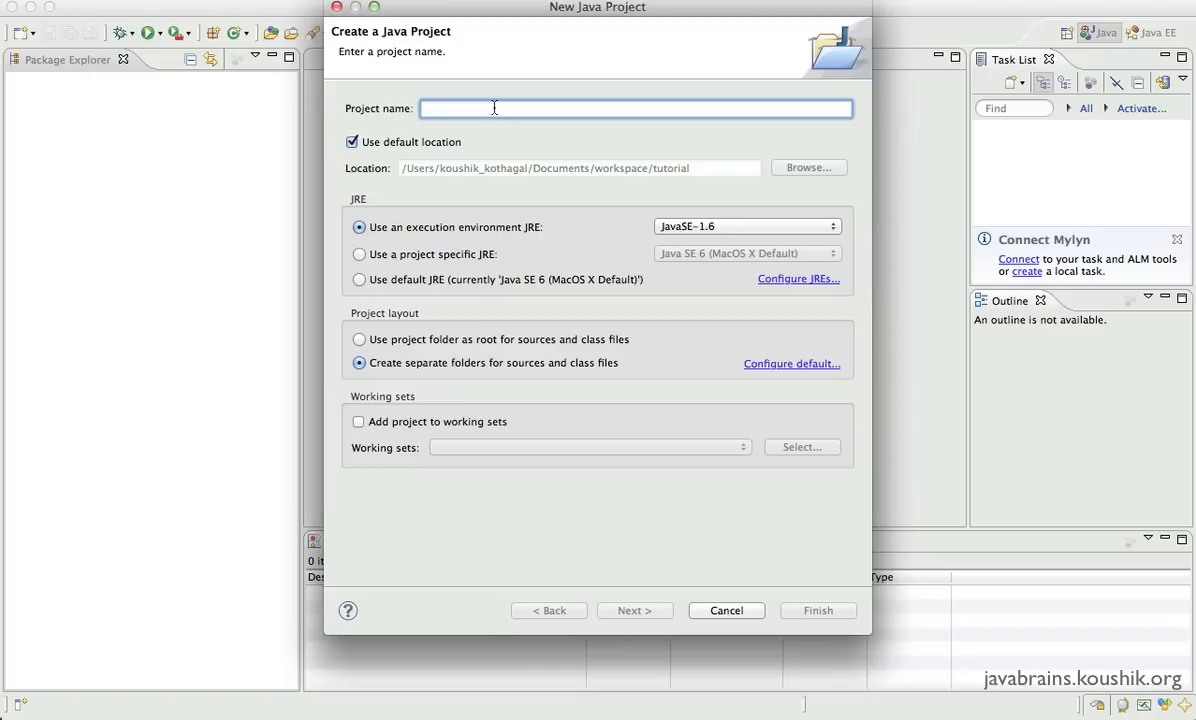
text(SpringAop)
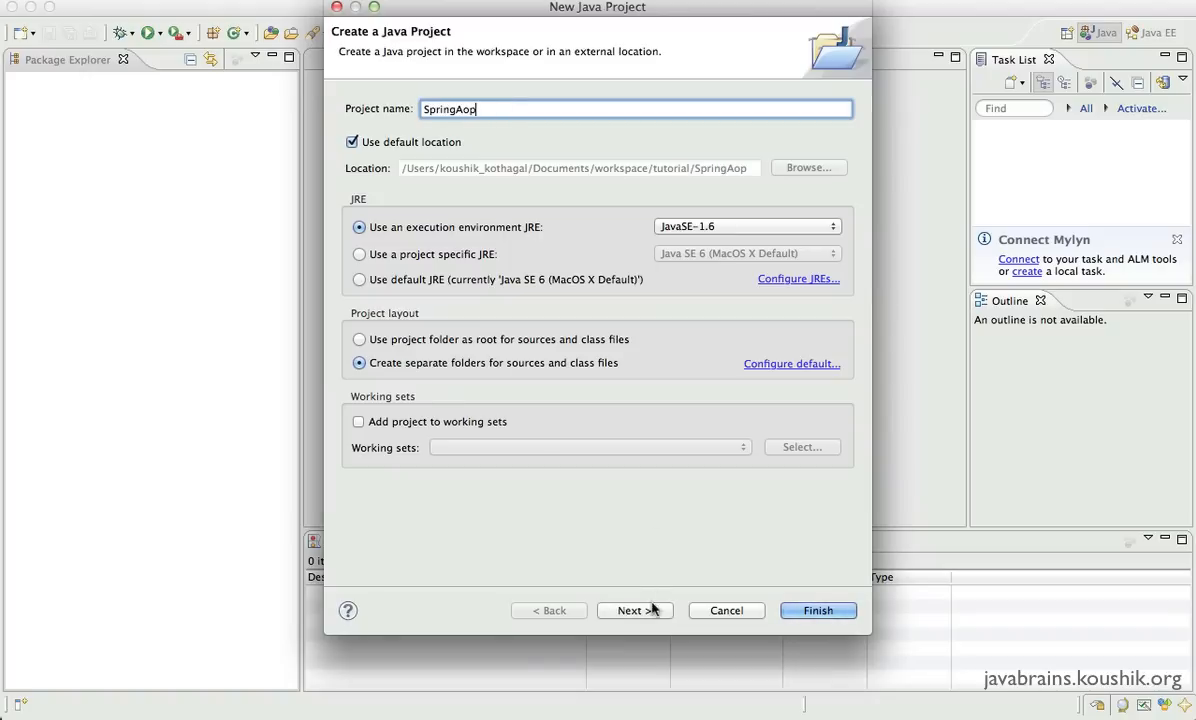
click(634, 610)
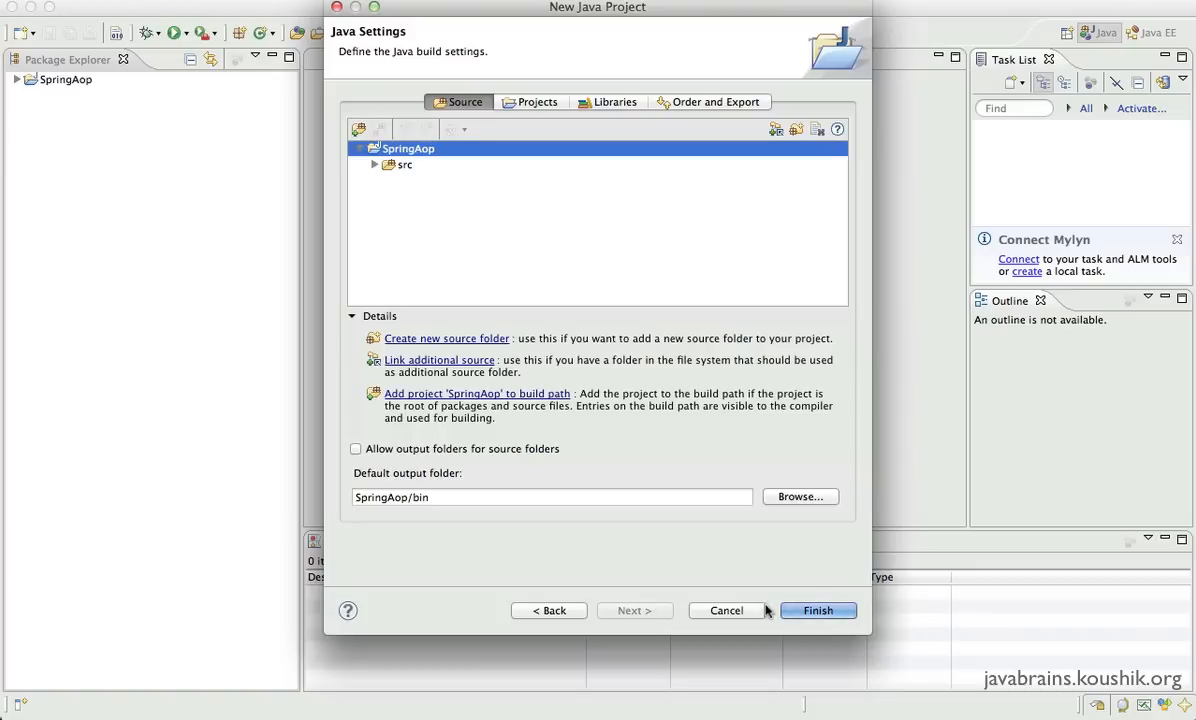
click(816, 610)
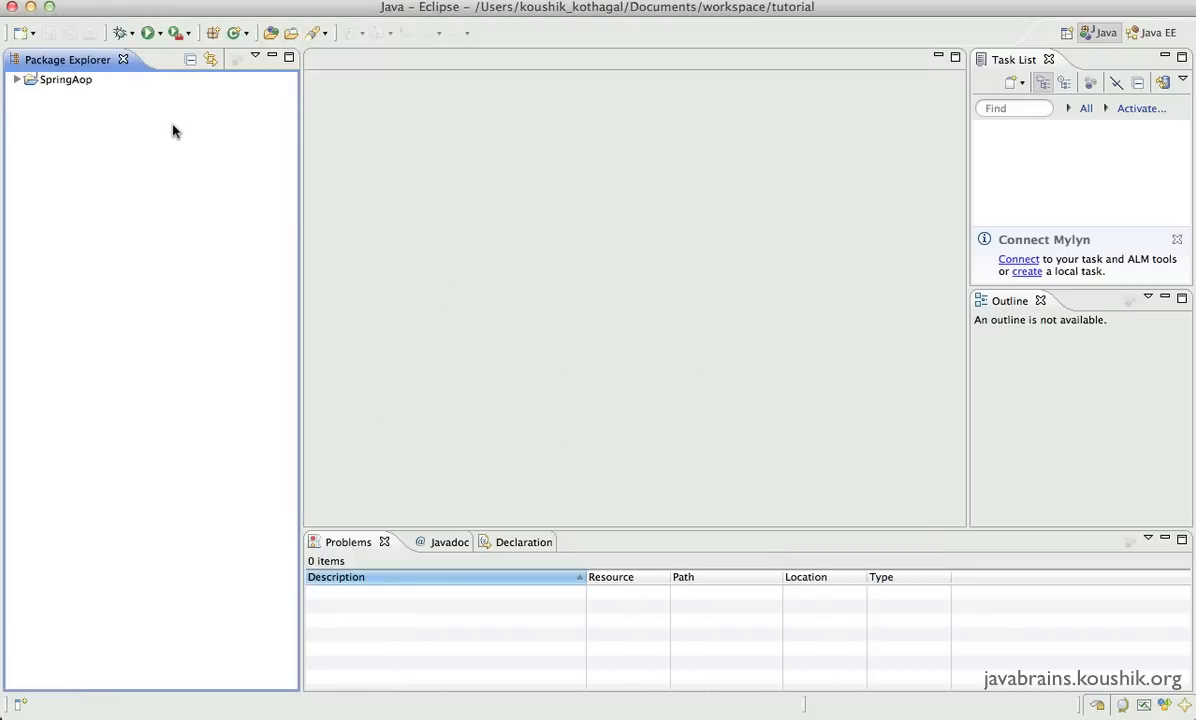
Inspect the SpringAop project contents and bring up its properties.
click(16, 80)
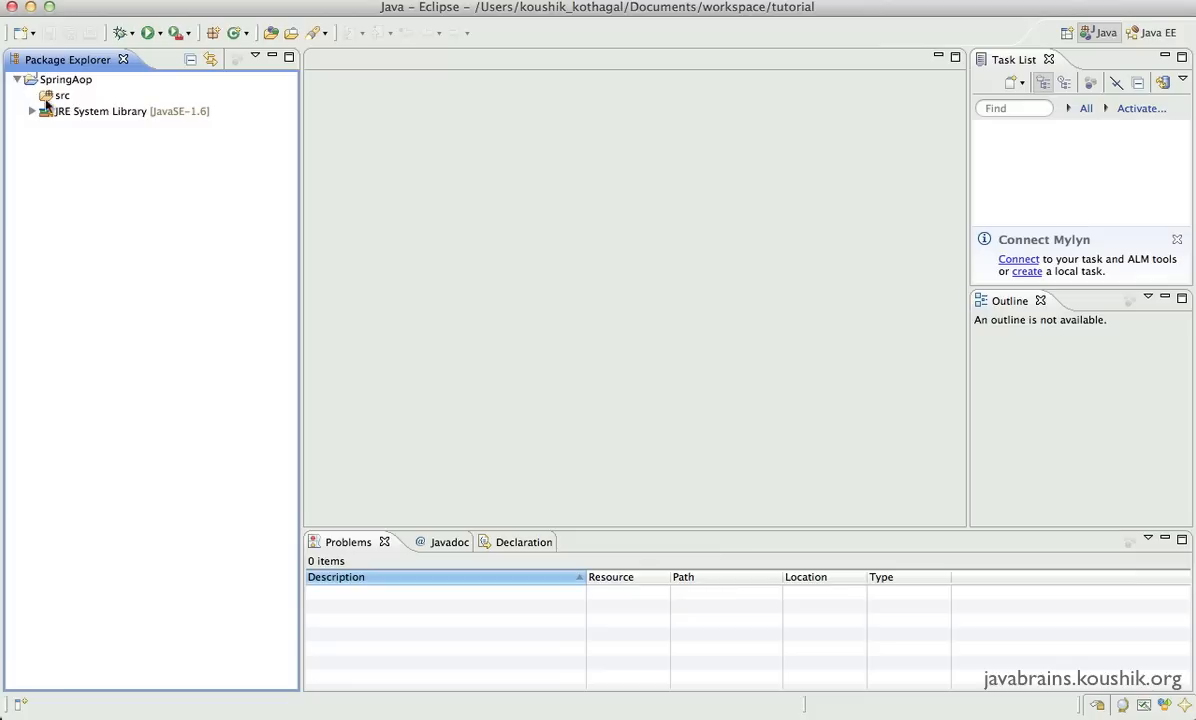
click(128, 112)
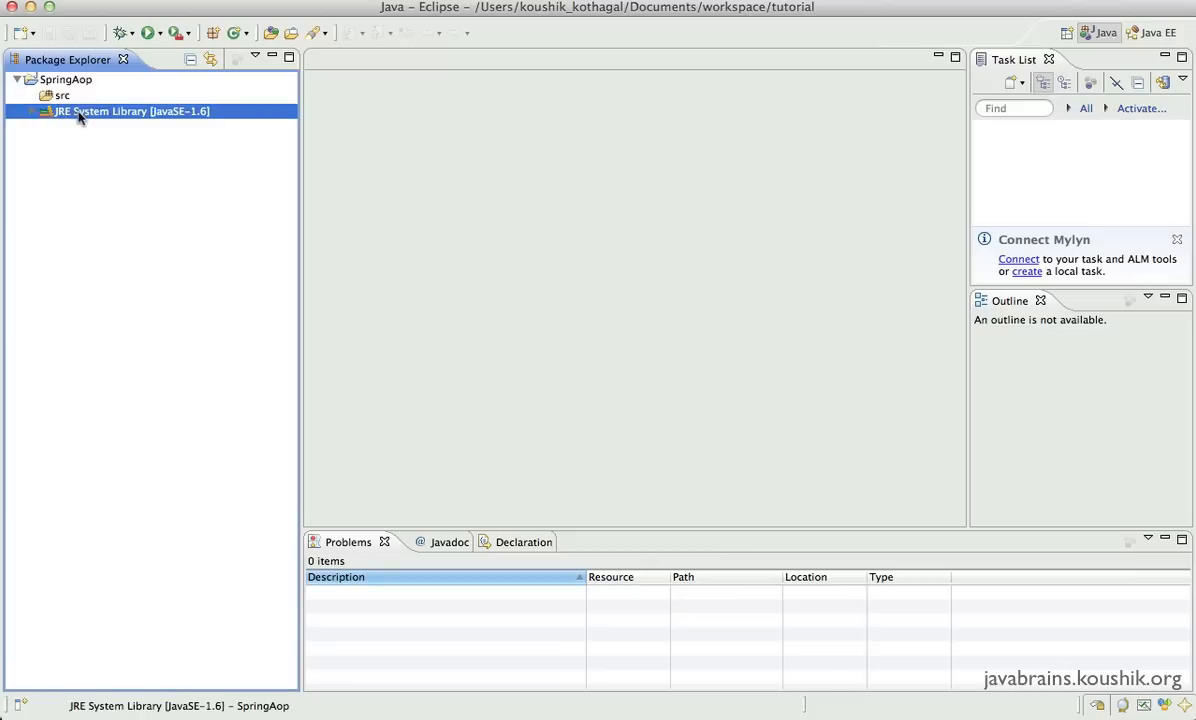
click(66, 80)
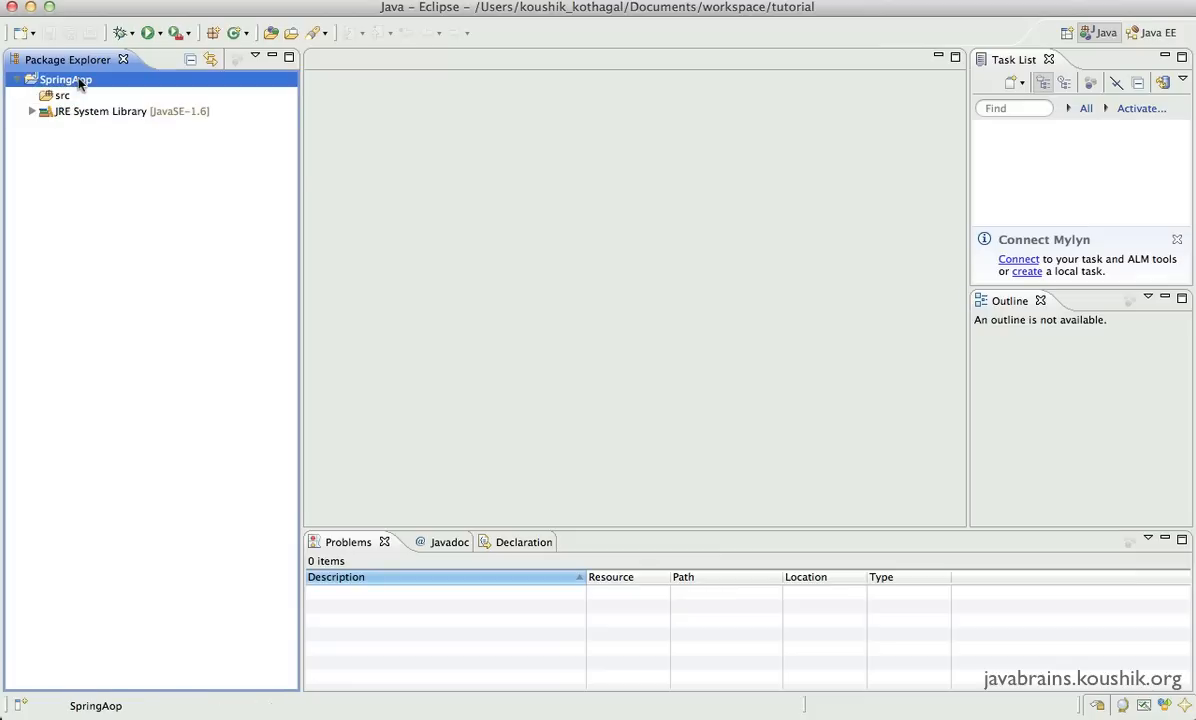
right_click(64, 80)
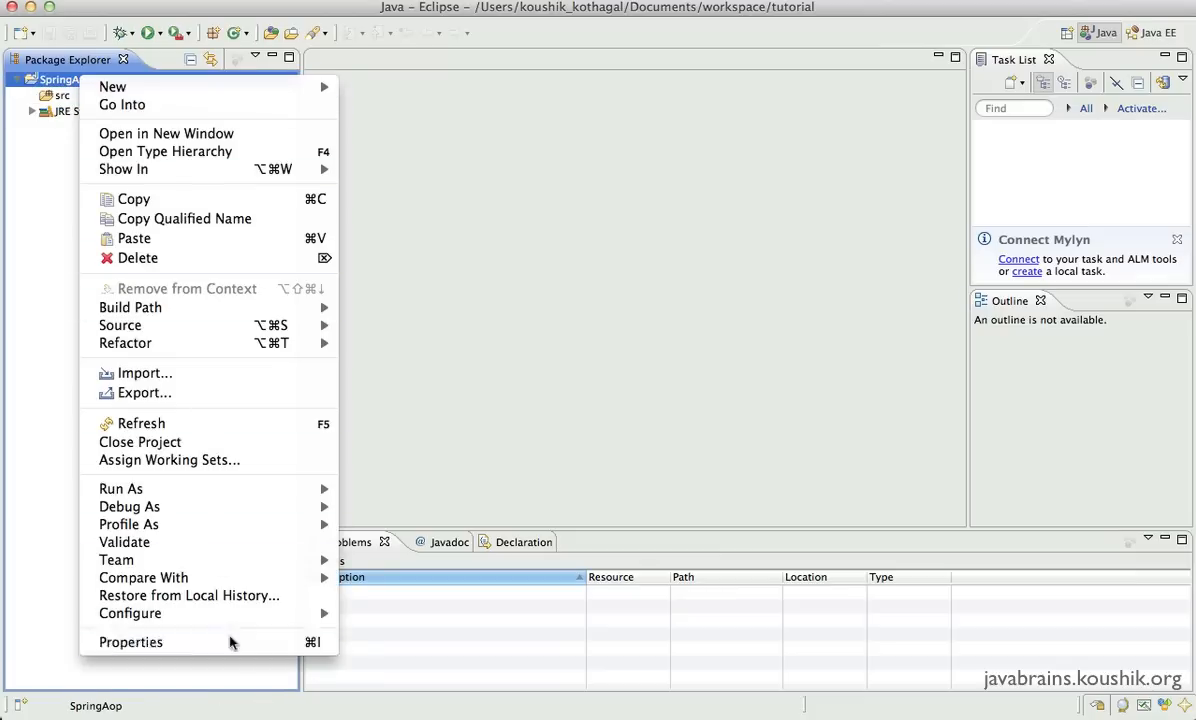
click(130, 642)
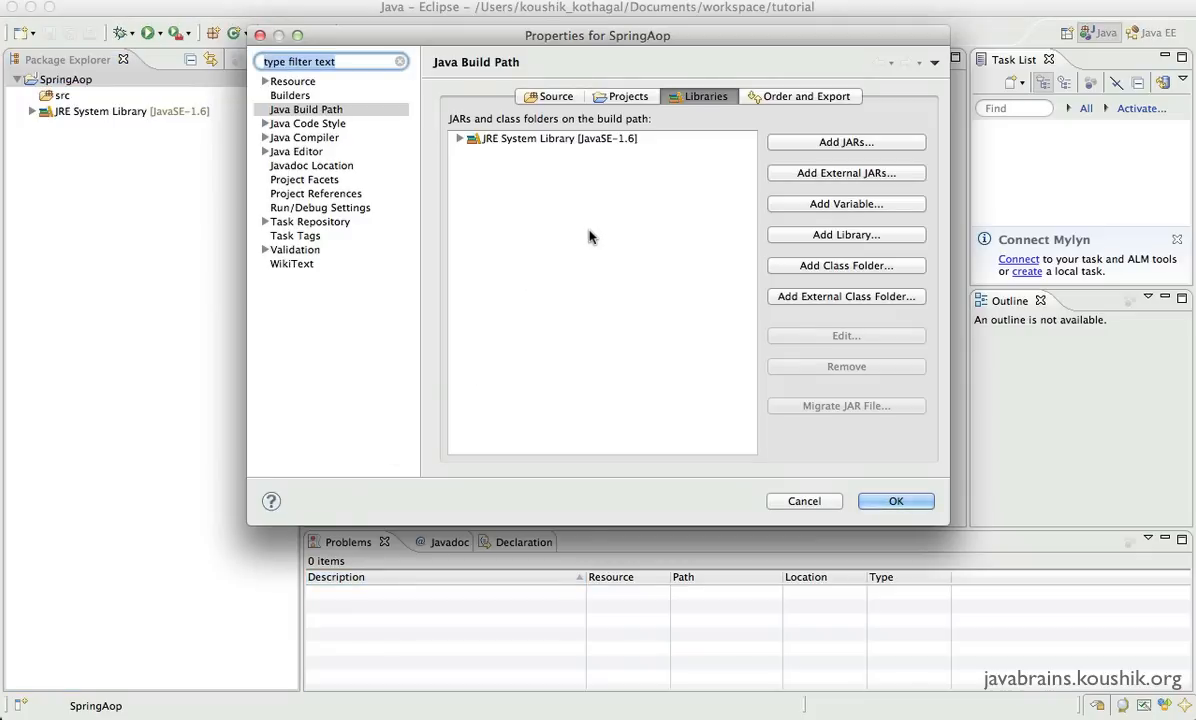
Add the Spring user library to SpringAop's Java build path.
click(846, 234)
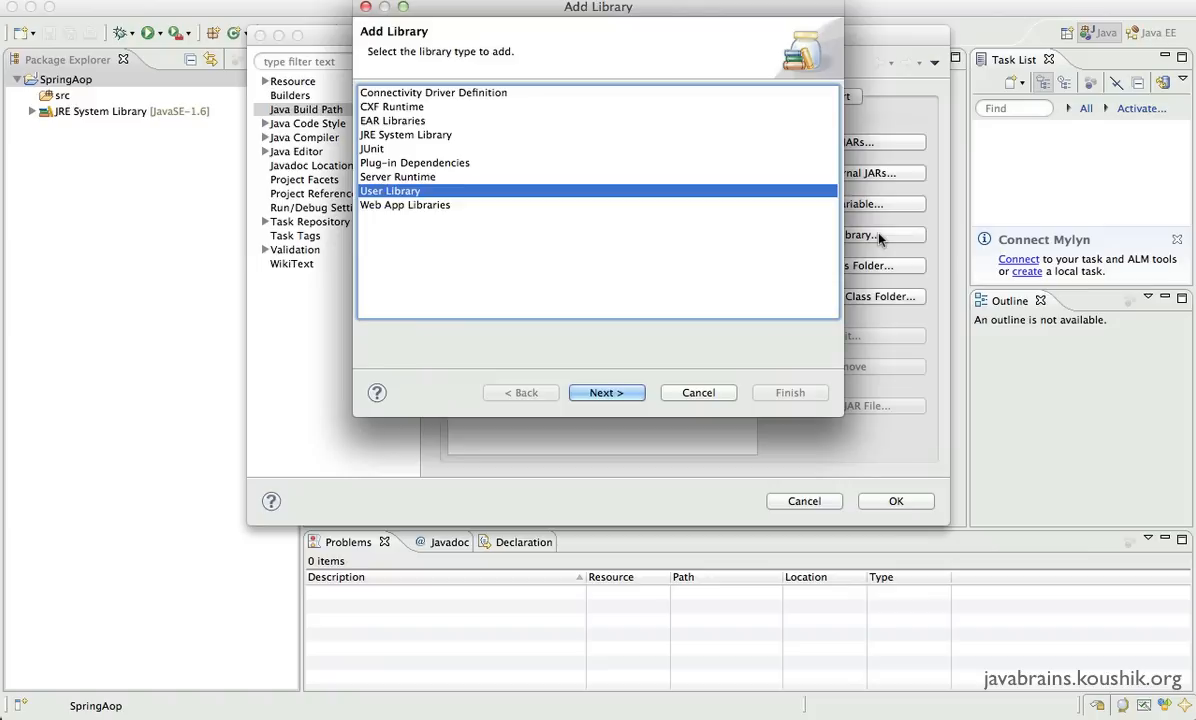
click(606, 392)
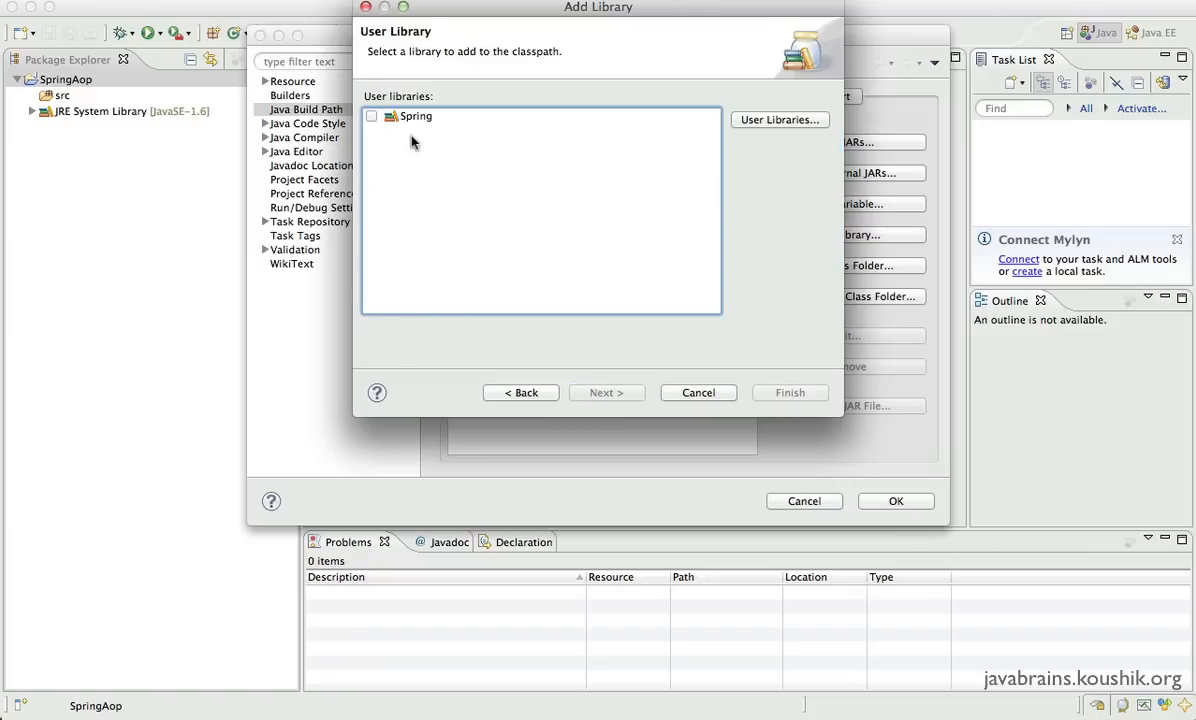
click(372, 116)
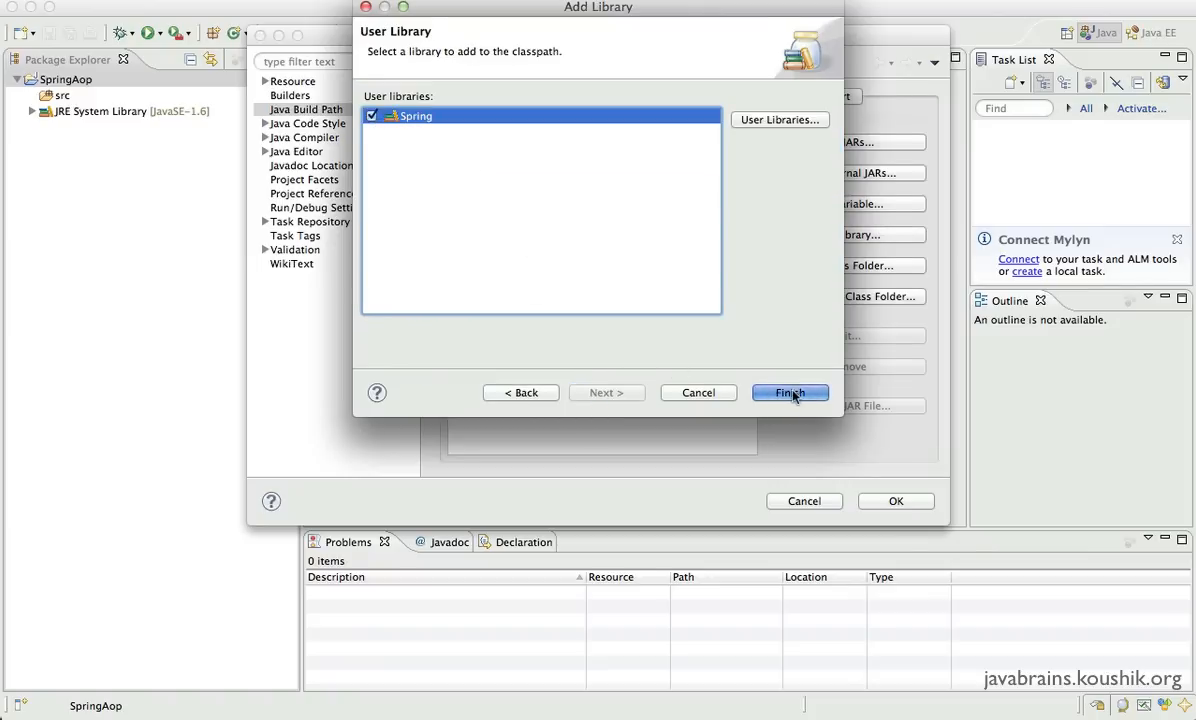
click(788, 392)
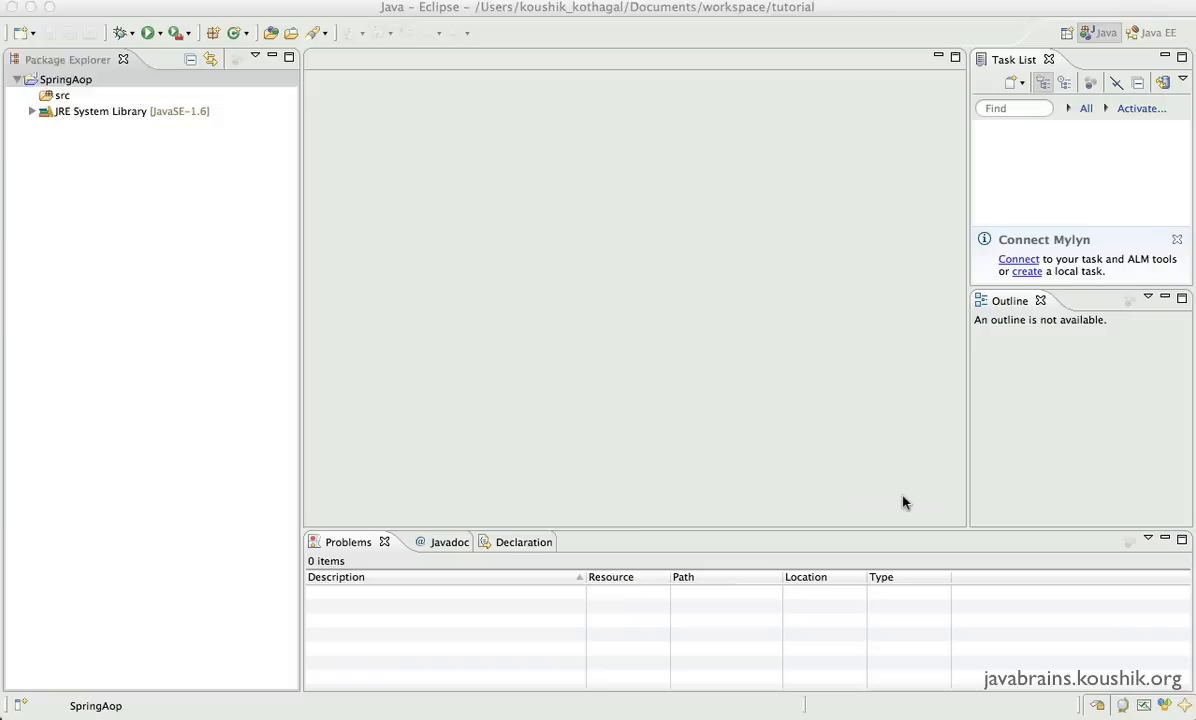
Review the Spring library entry under the project, listing its jars.
click(130, 112)
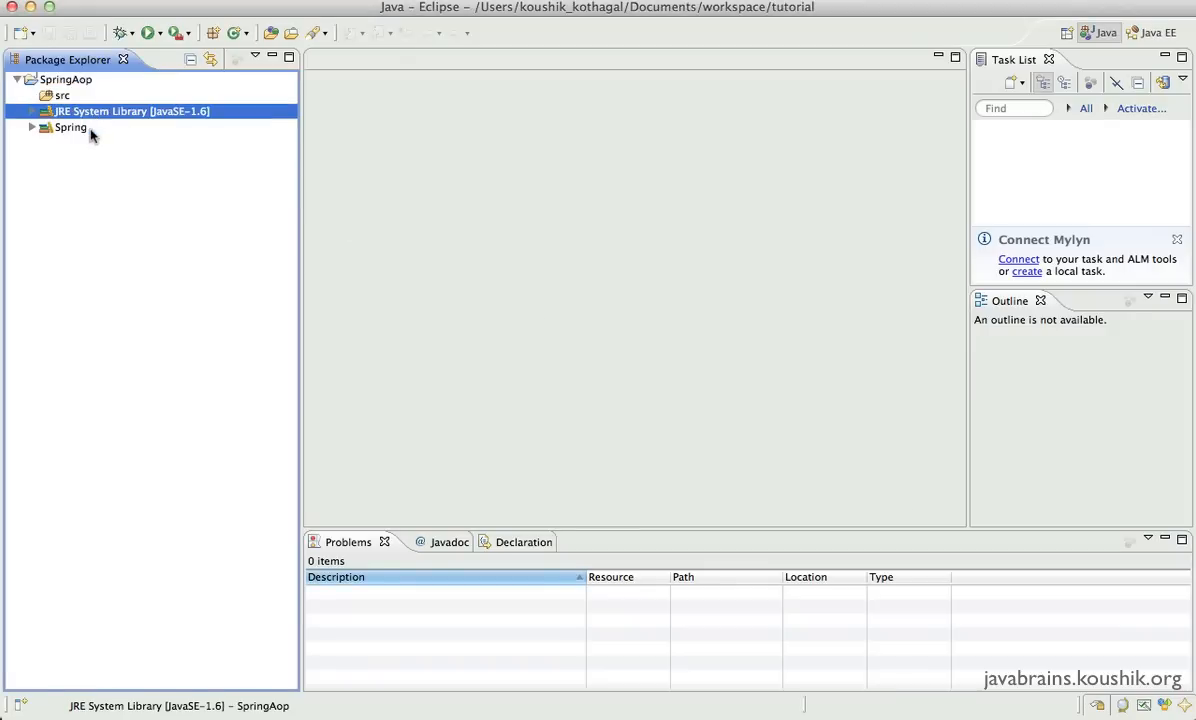
click(70, 128)
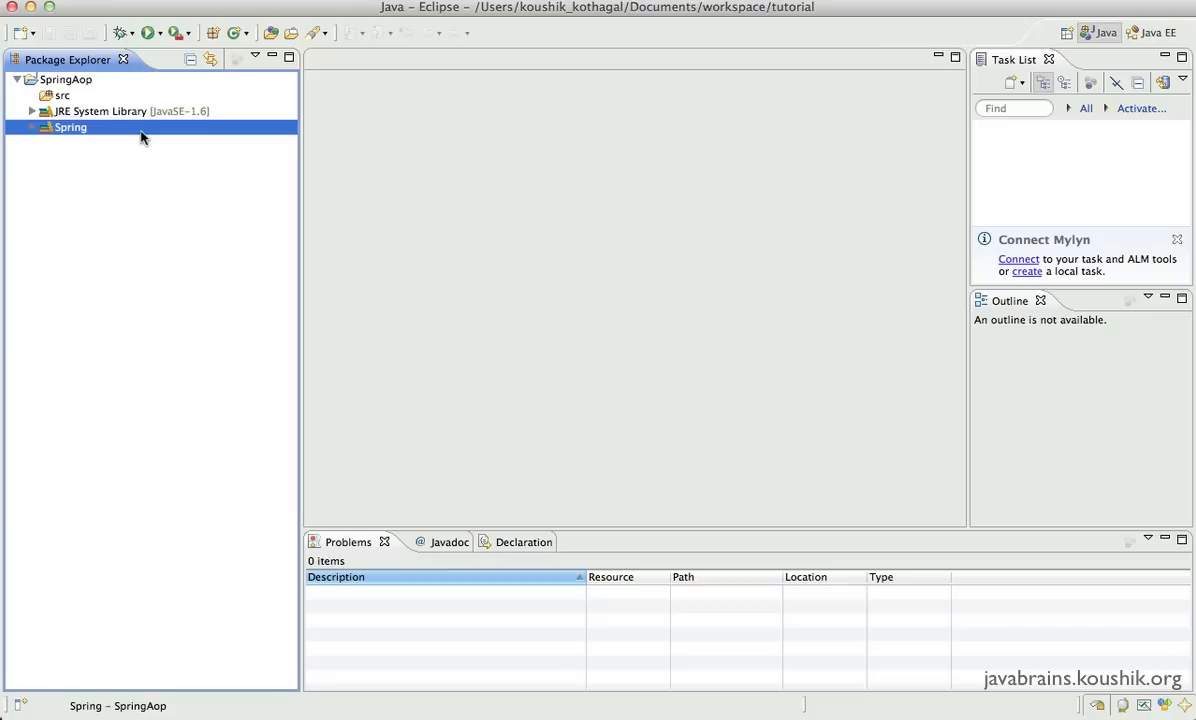
mouse_move(92, 144)
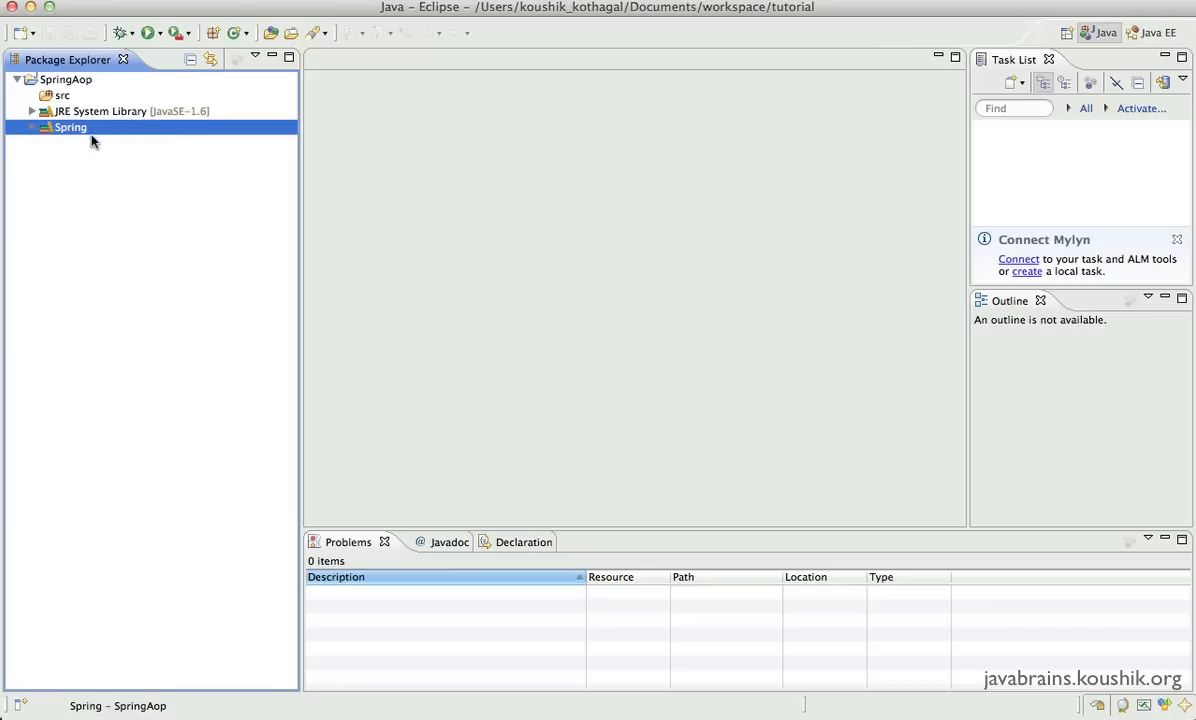
click(32, 128)
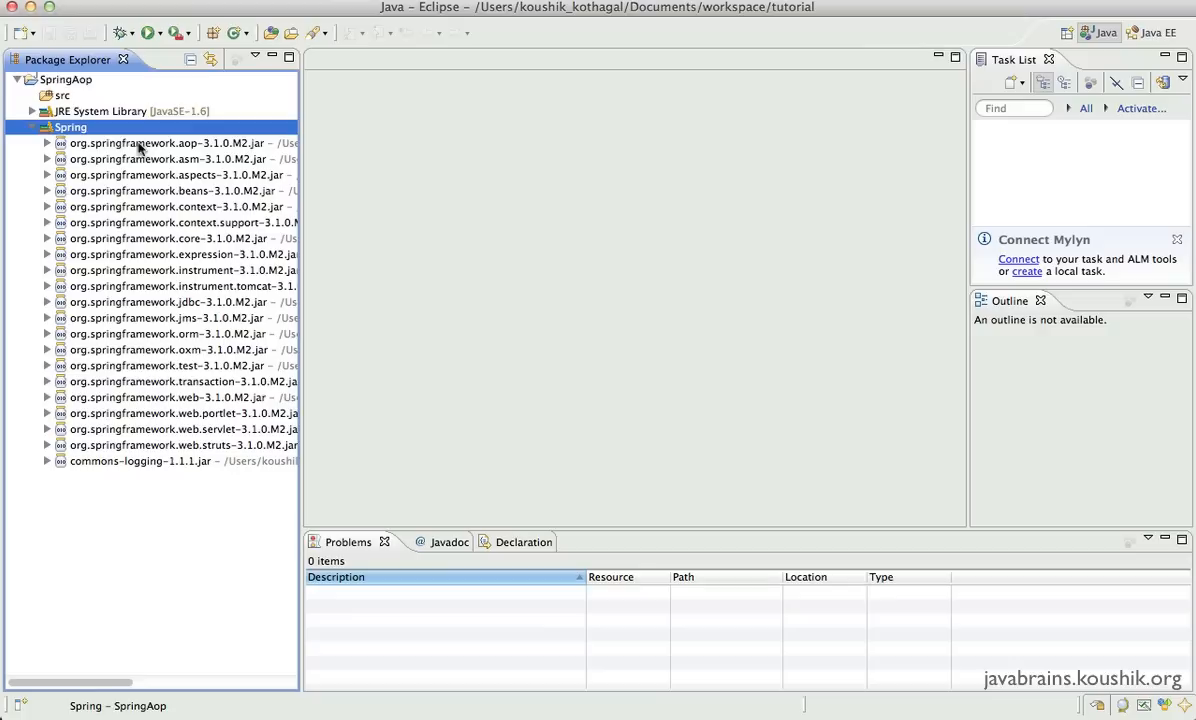
click(32, 128)
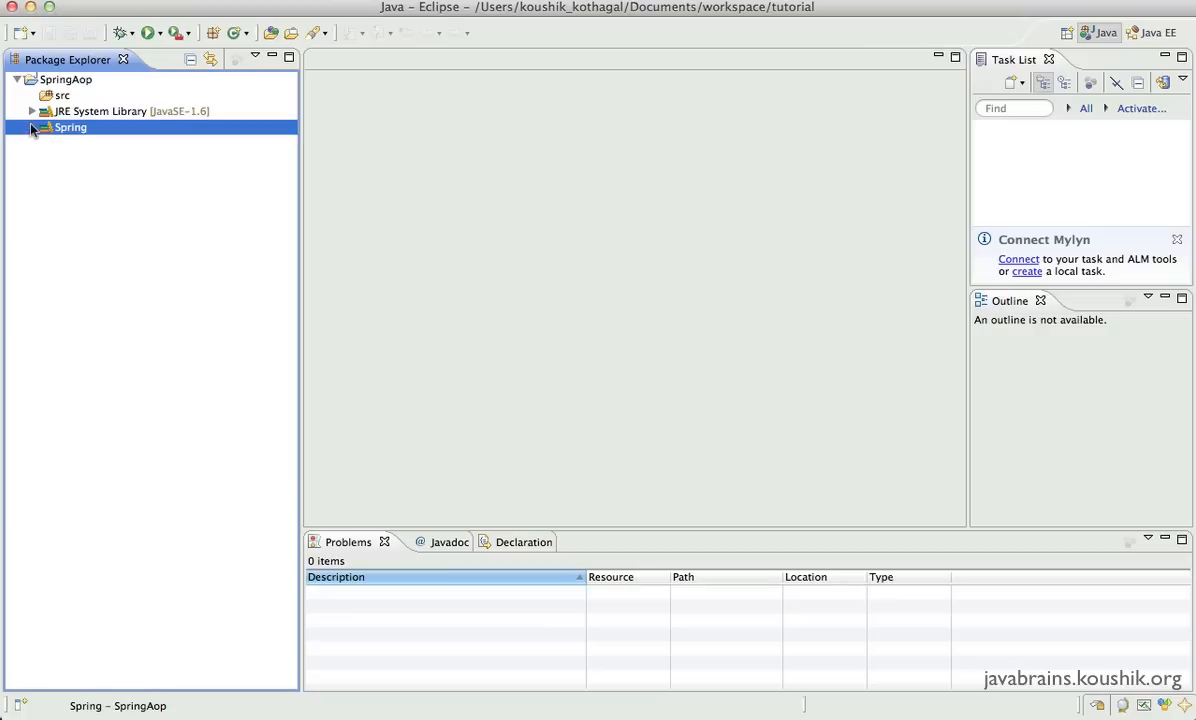
click(64, 170)
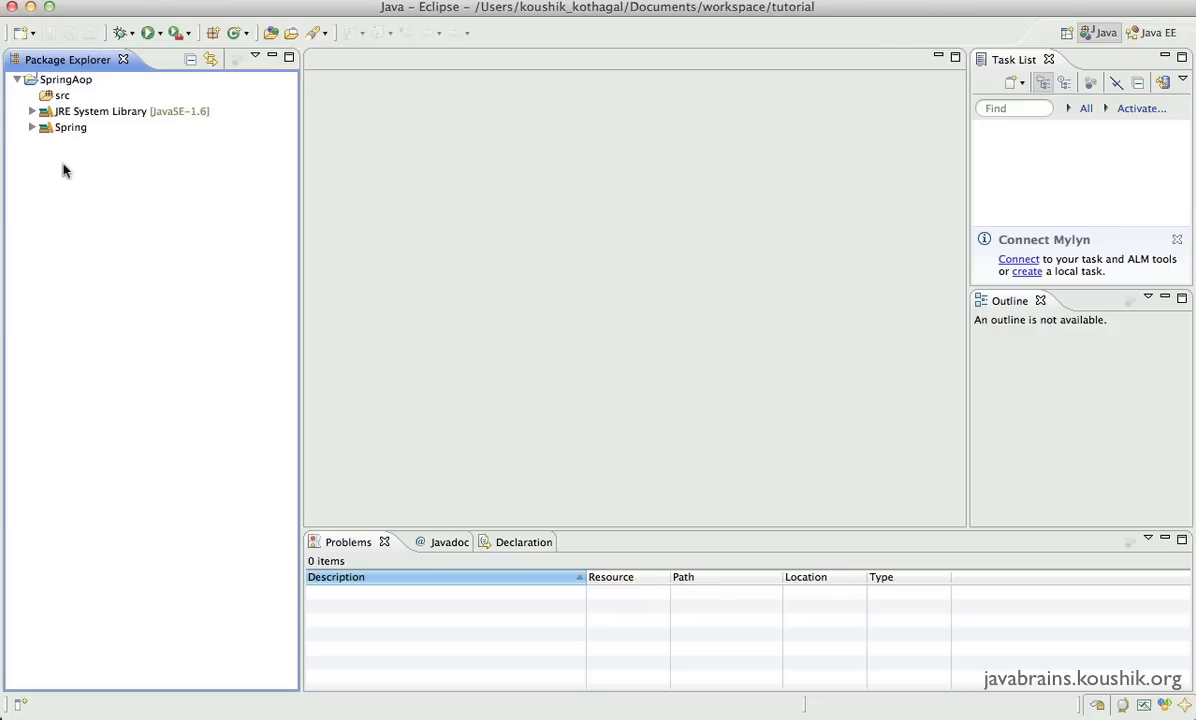
mouse_move(70, 170)
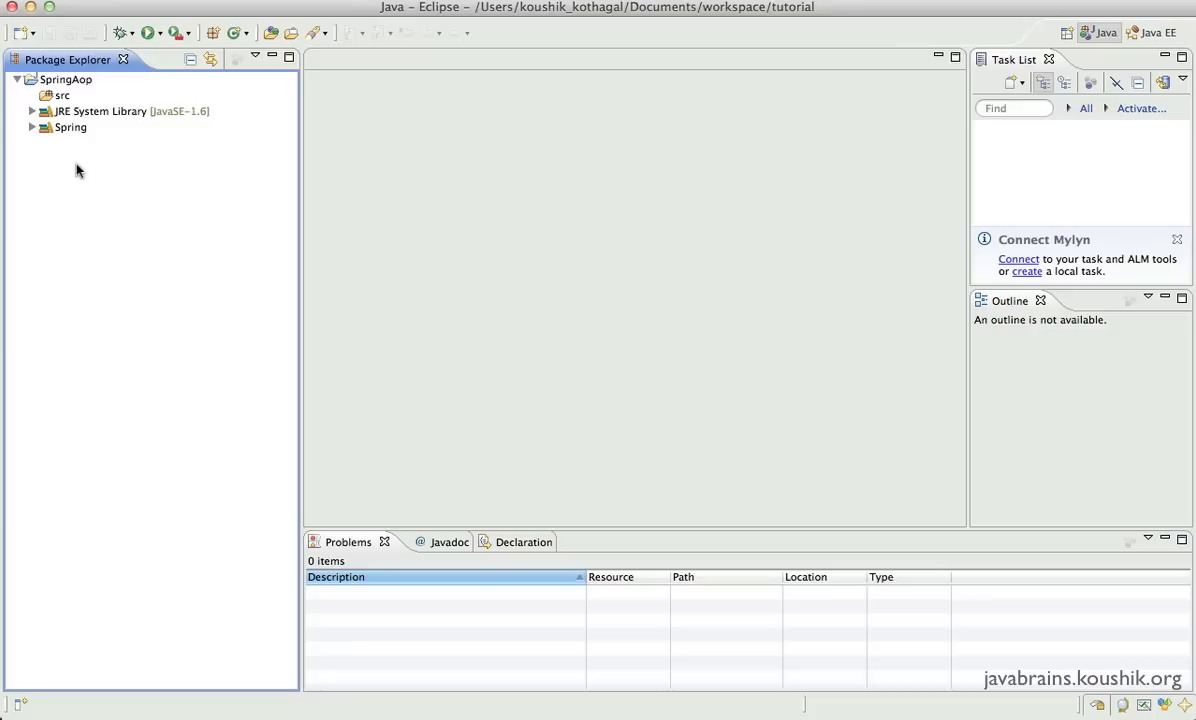
From SpringAop's build path Add Library wizard, reach the User Libraries management page.
right_click(66, 80)
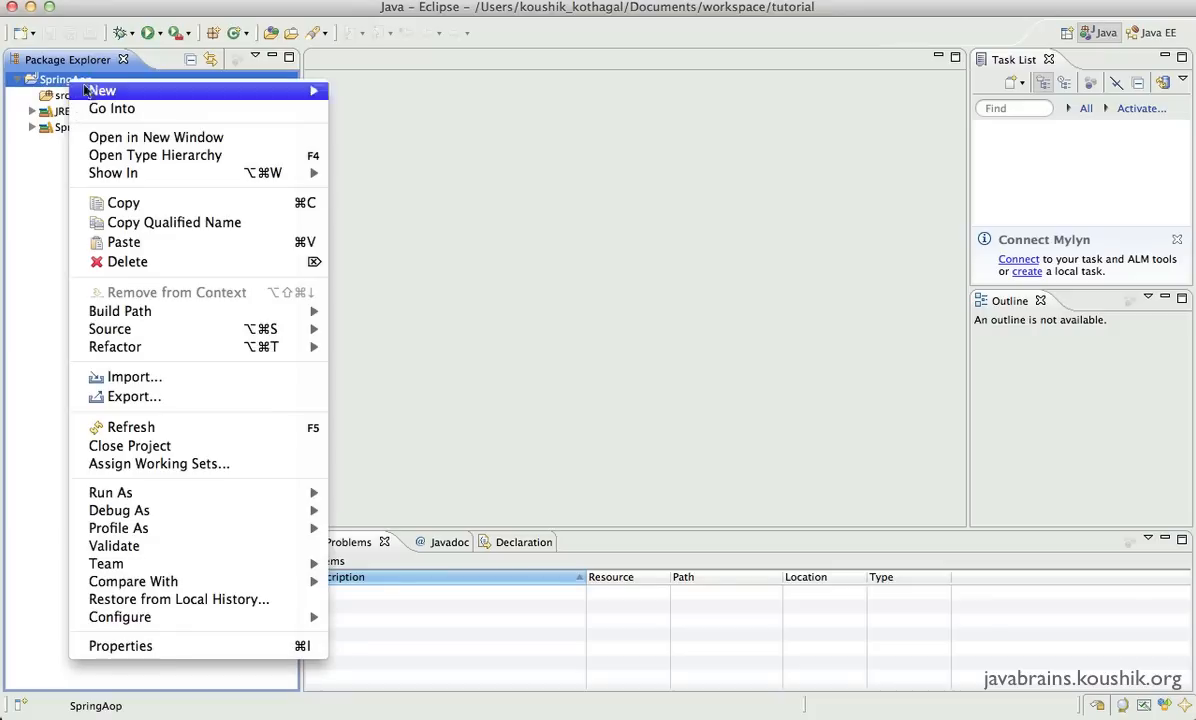
click(120, 644)
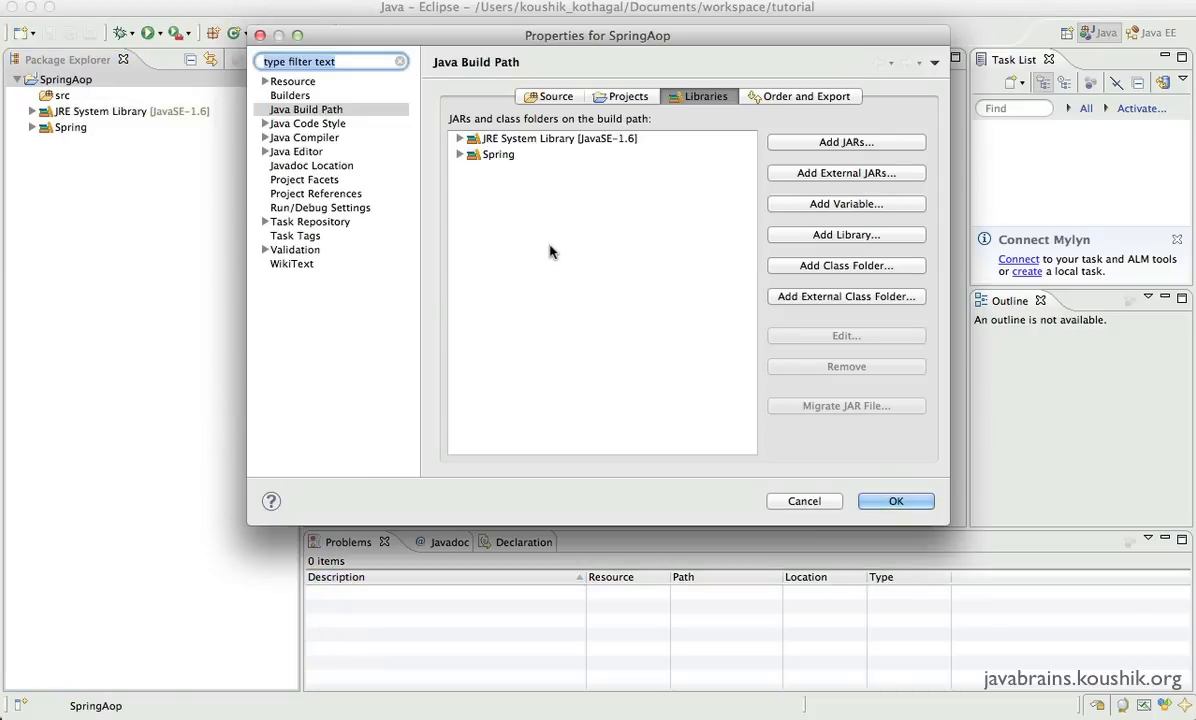
mouse_move(724, 114)
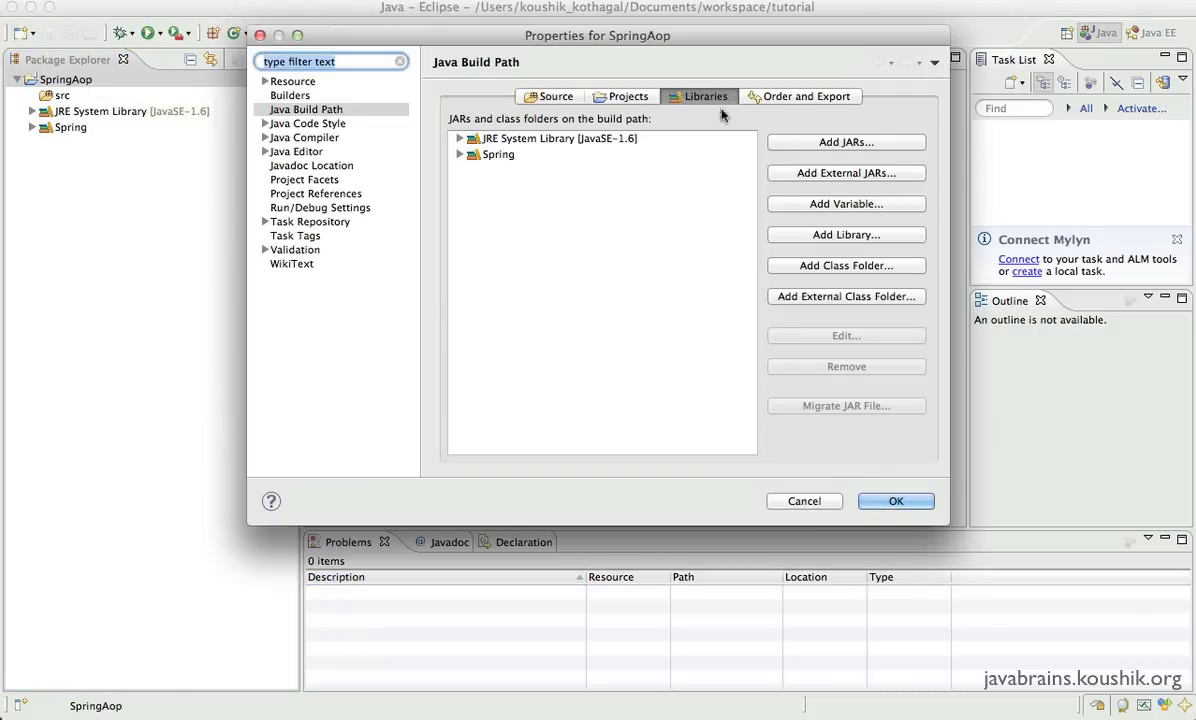
click(846, 234)
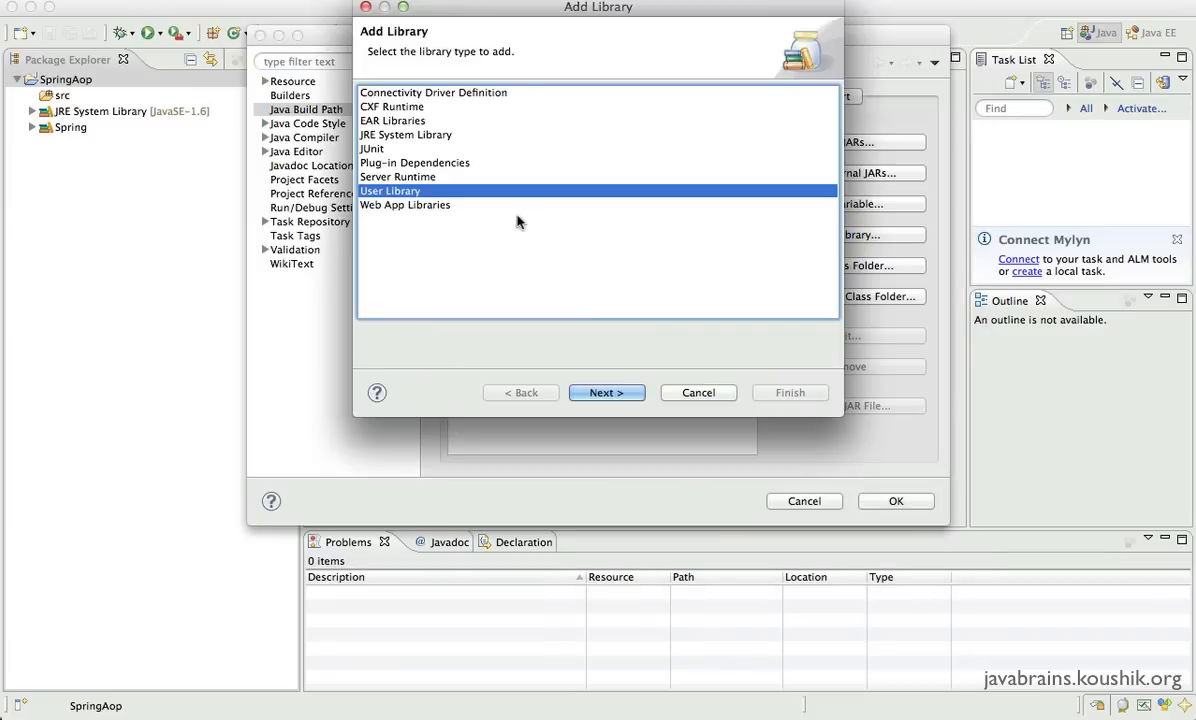
click(606, 392)
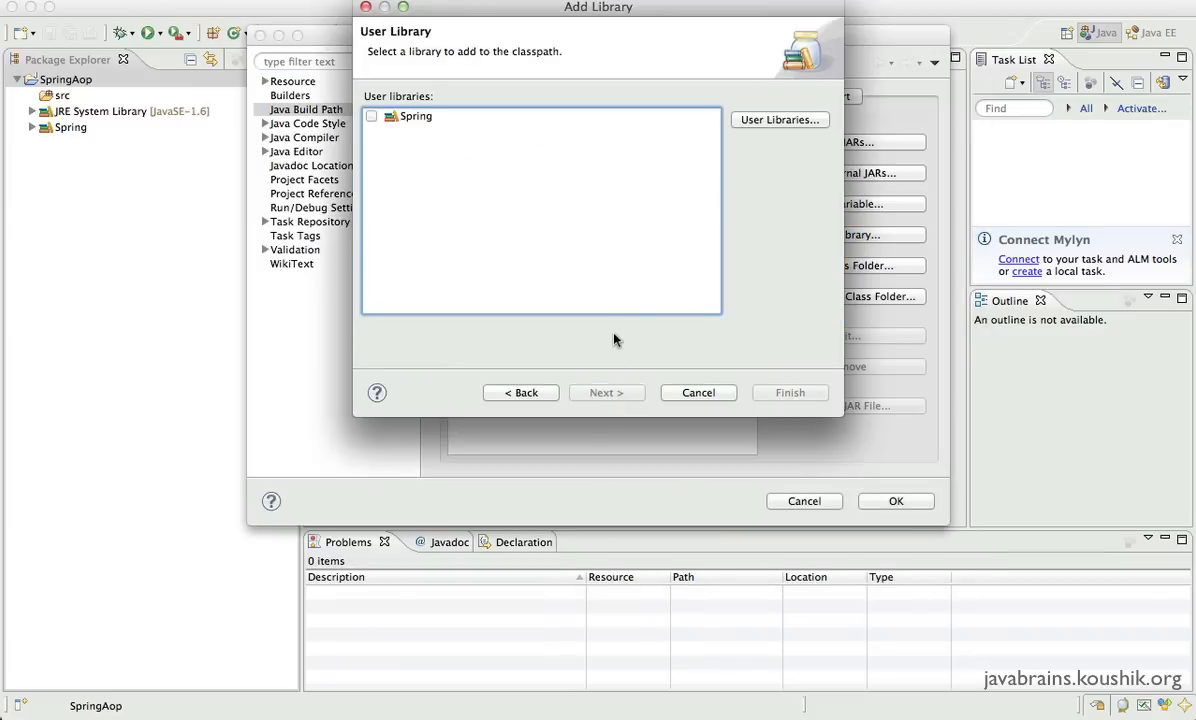
click(780, 120)
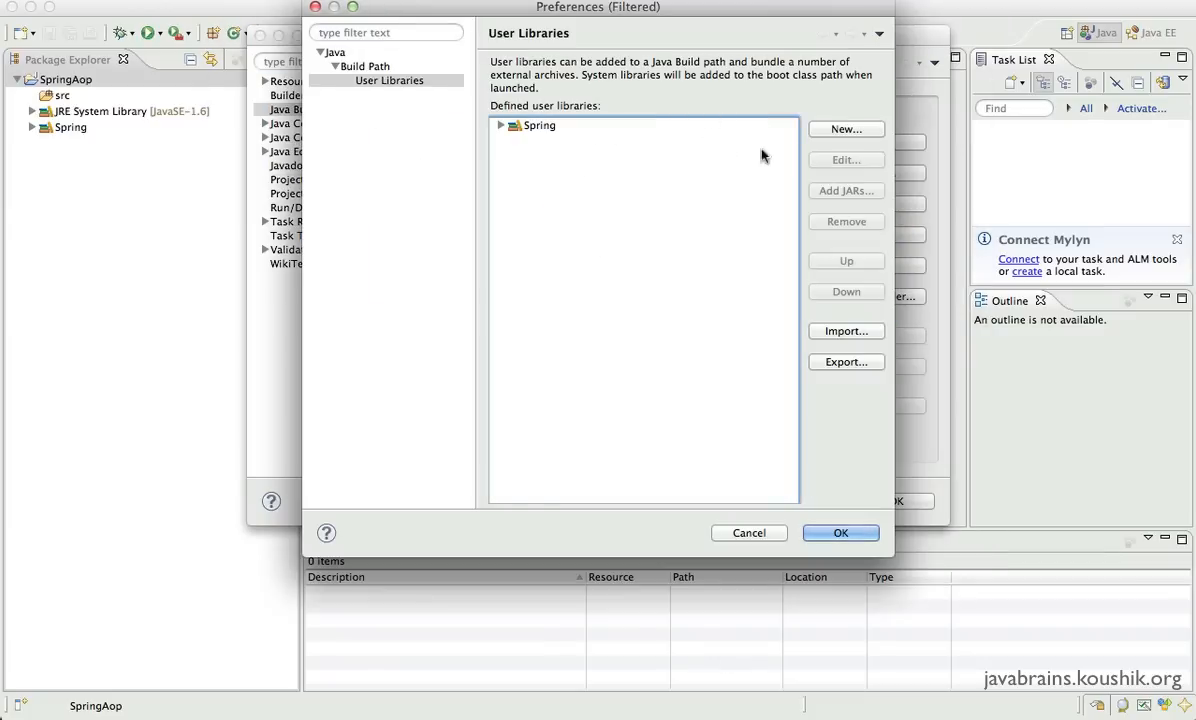
Define a new empty user library named Aspectj beside Spring.
click(844, 128)
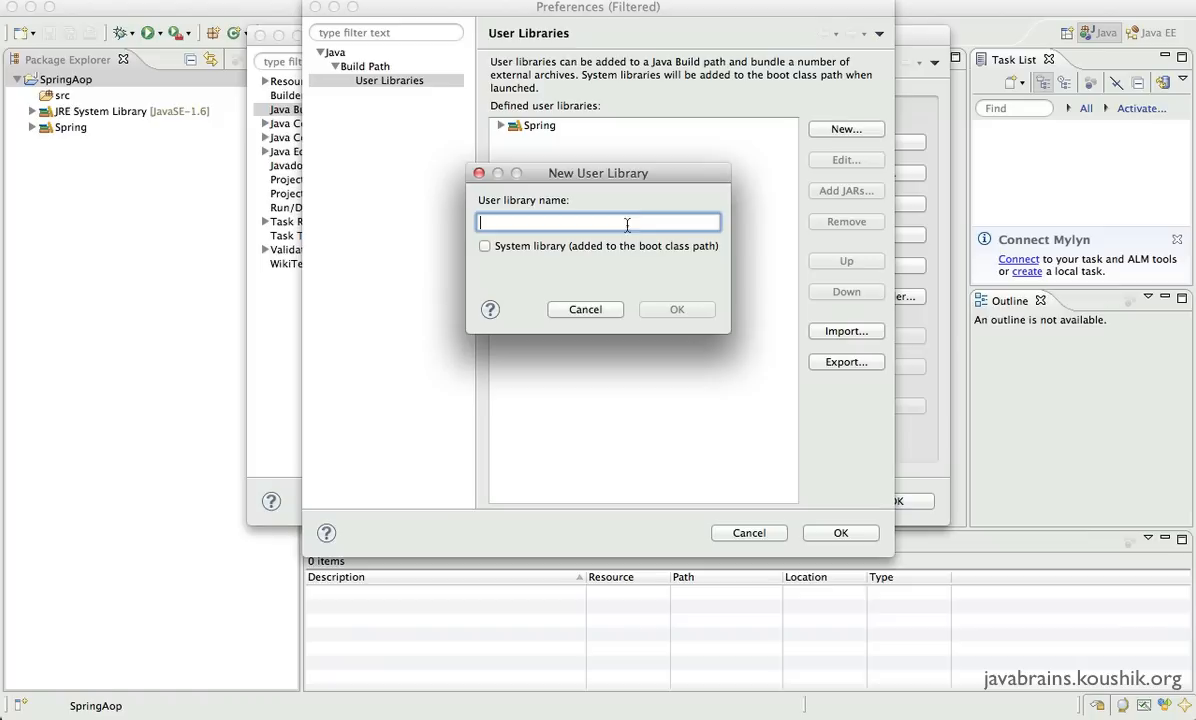
text(A)
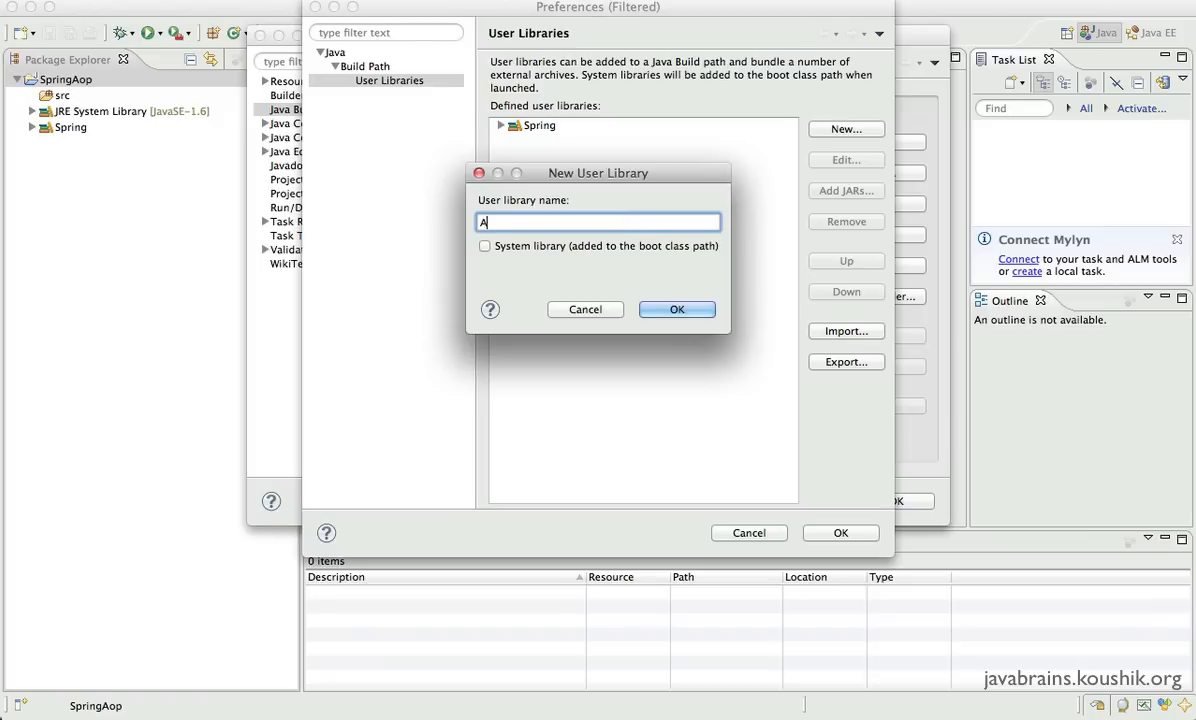
text(spectJ)
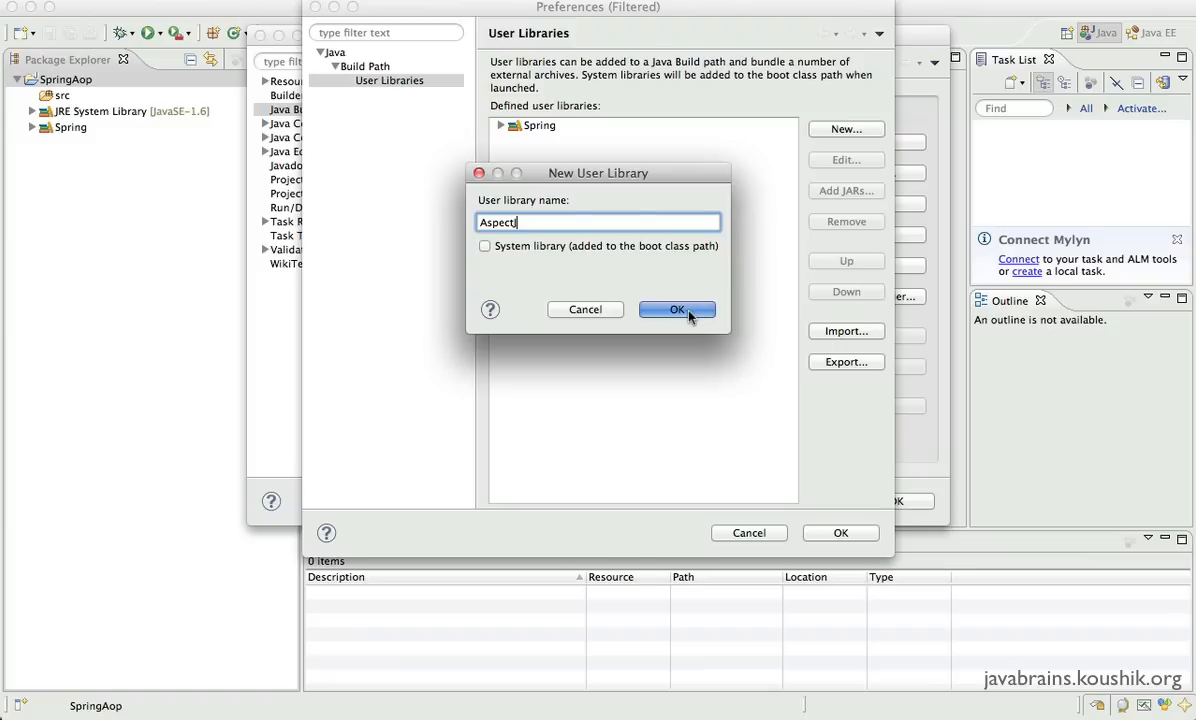
click(676, 308)
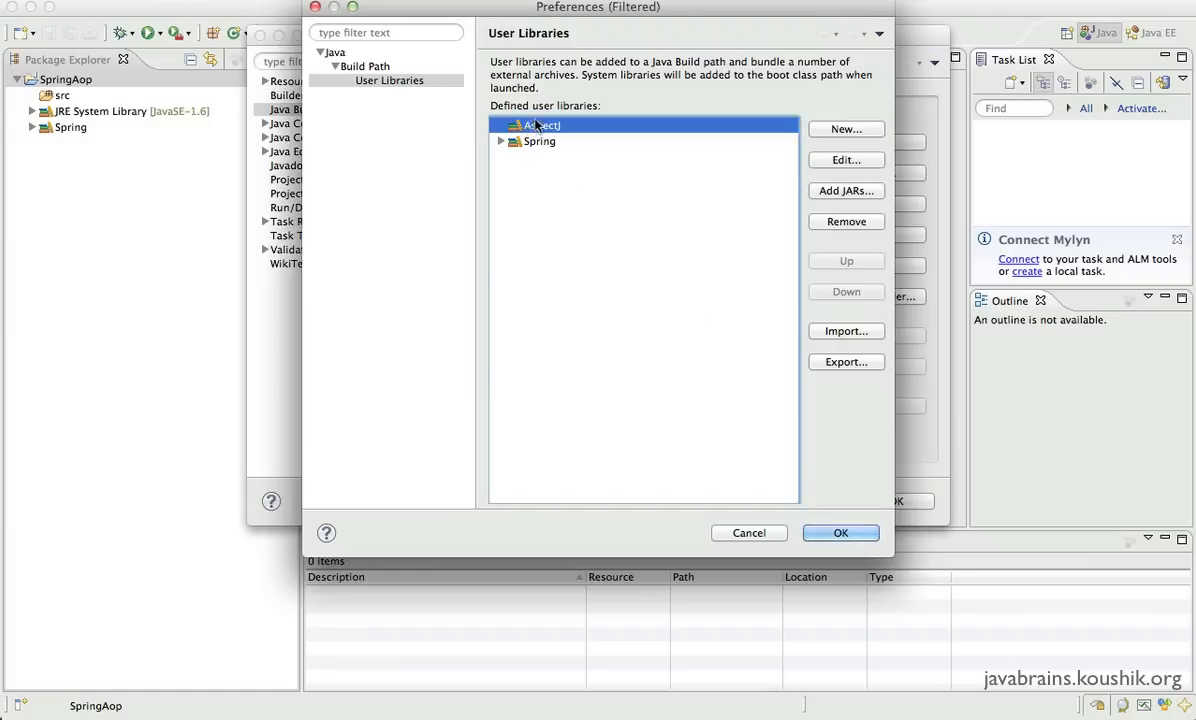
mouse_move(572, 132)
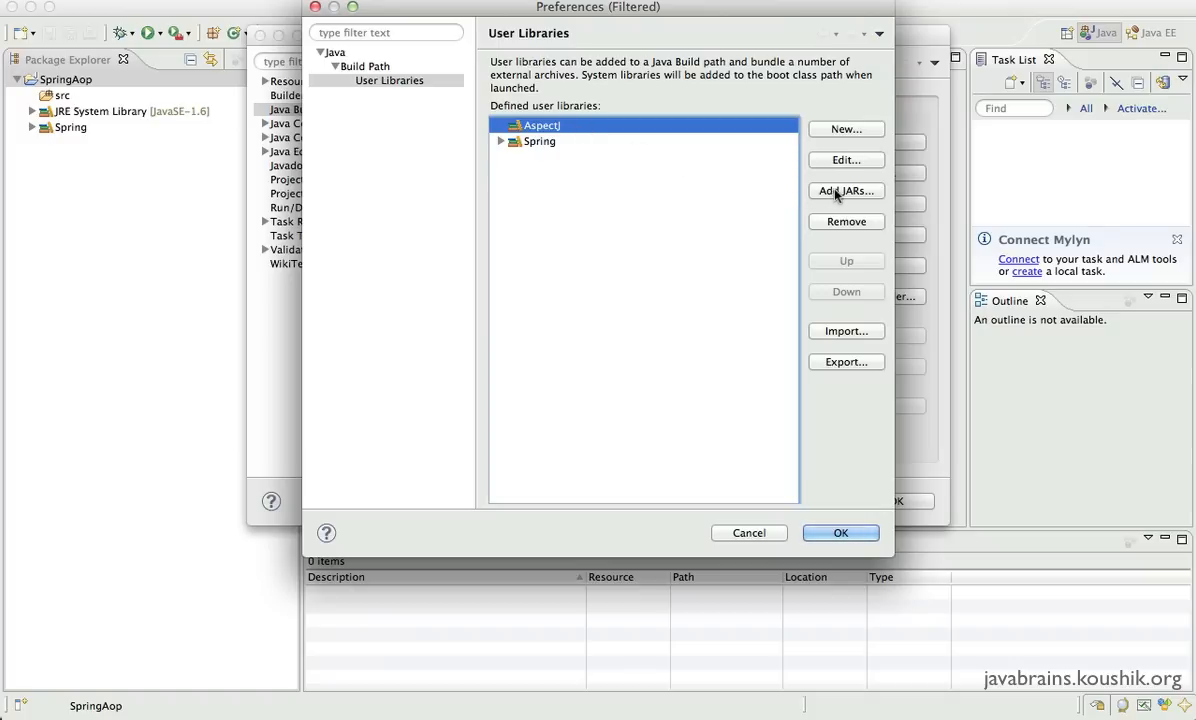
Add aspectjrt.jar and aspectjweaver.jar from aspectj/lib to the Aspectj library.
click(846, 192)
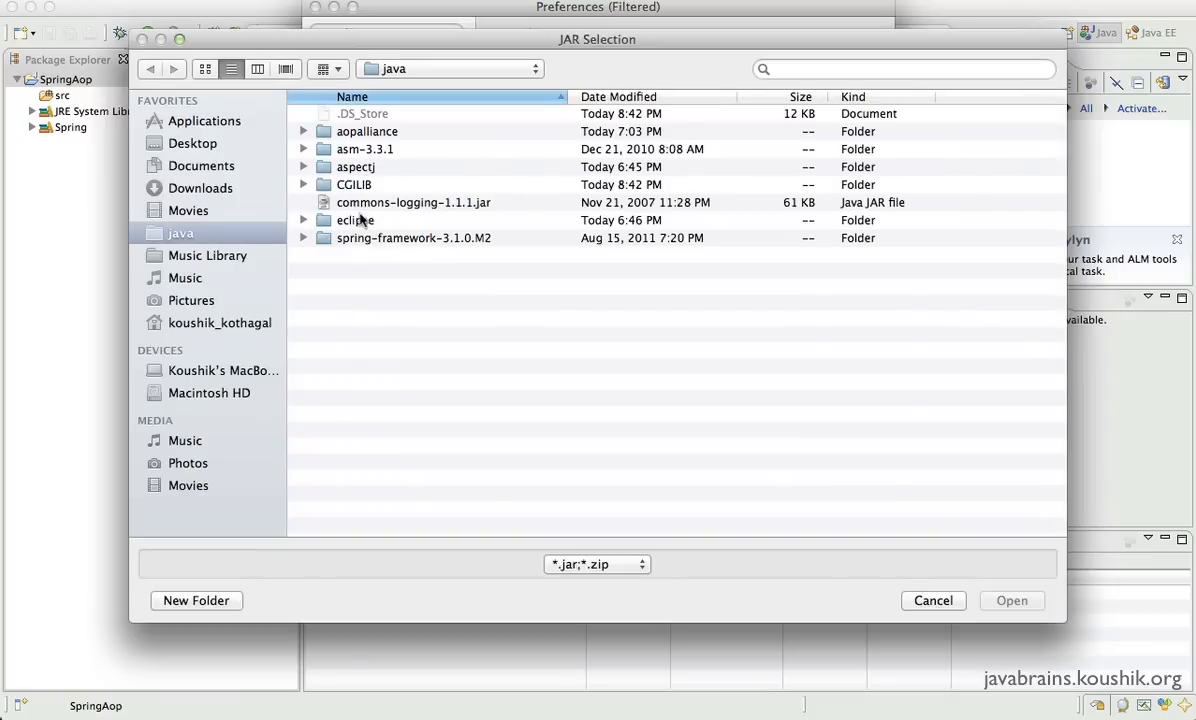
double_click(356, 166)
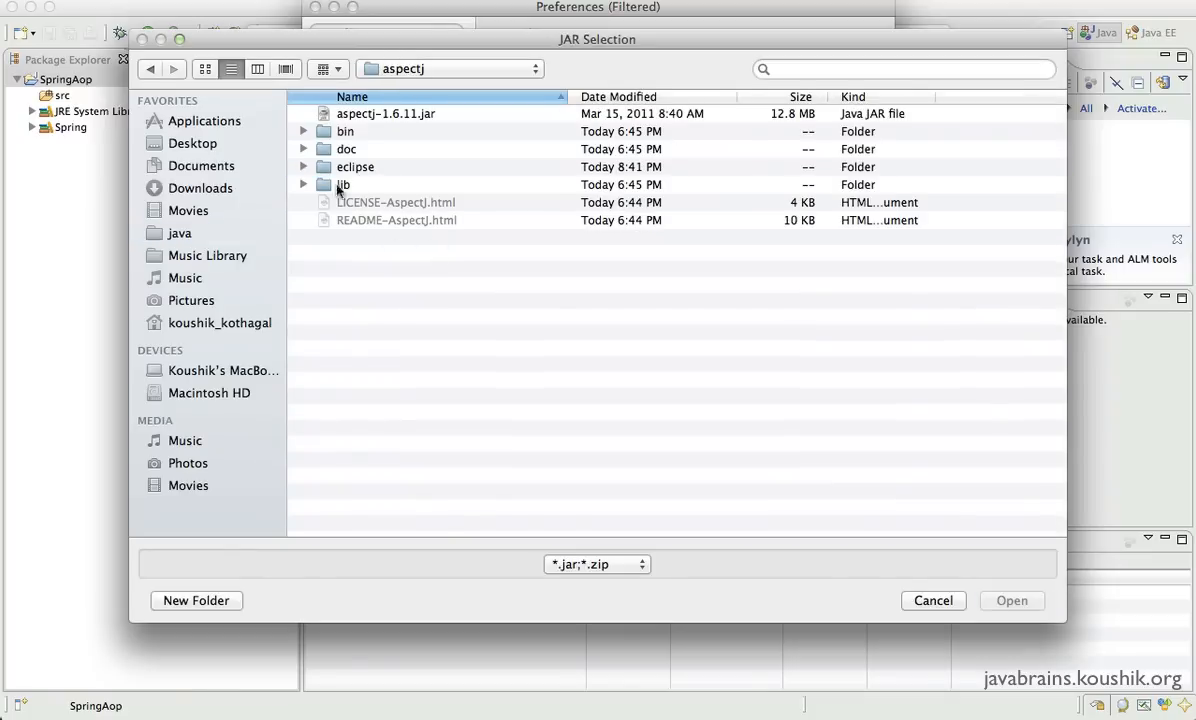
click(346, 148)
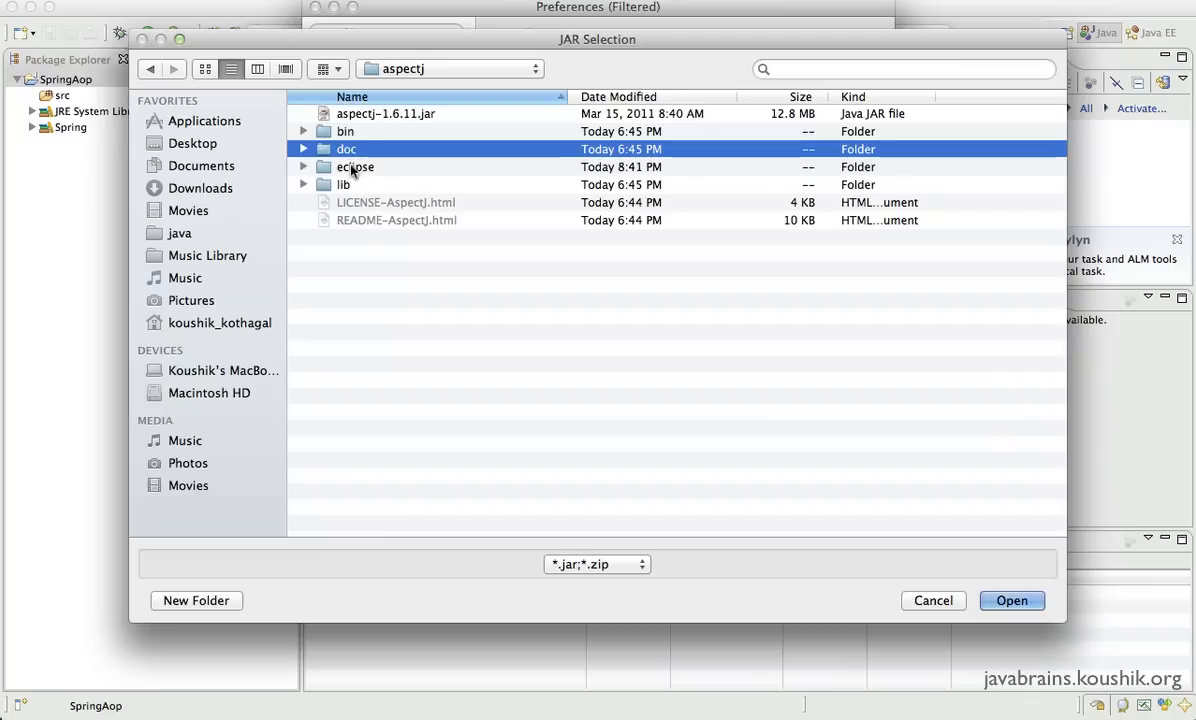
click(342, 184)
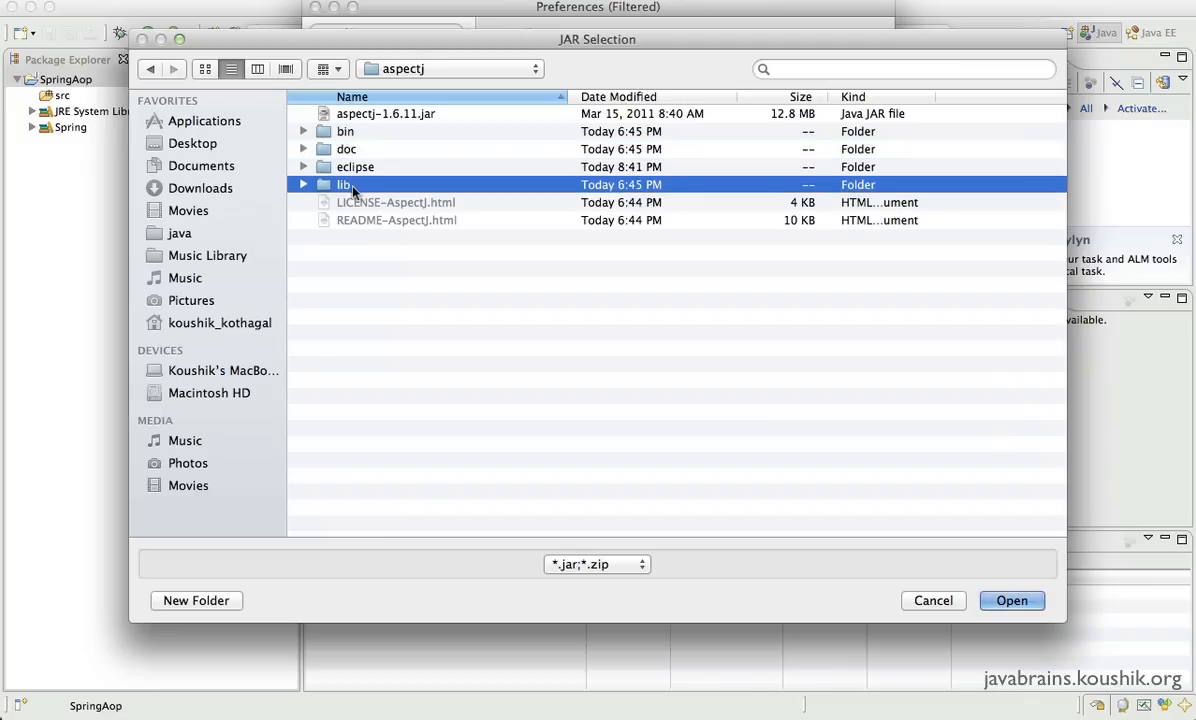
double_click(344, 184)
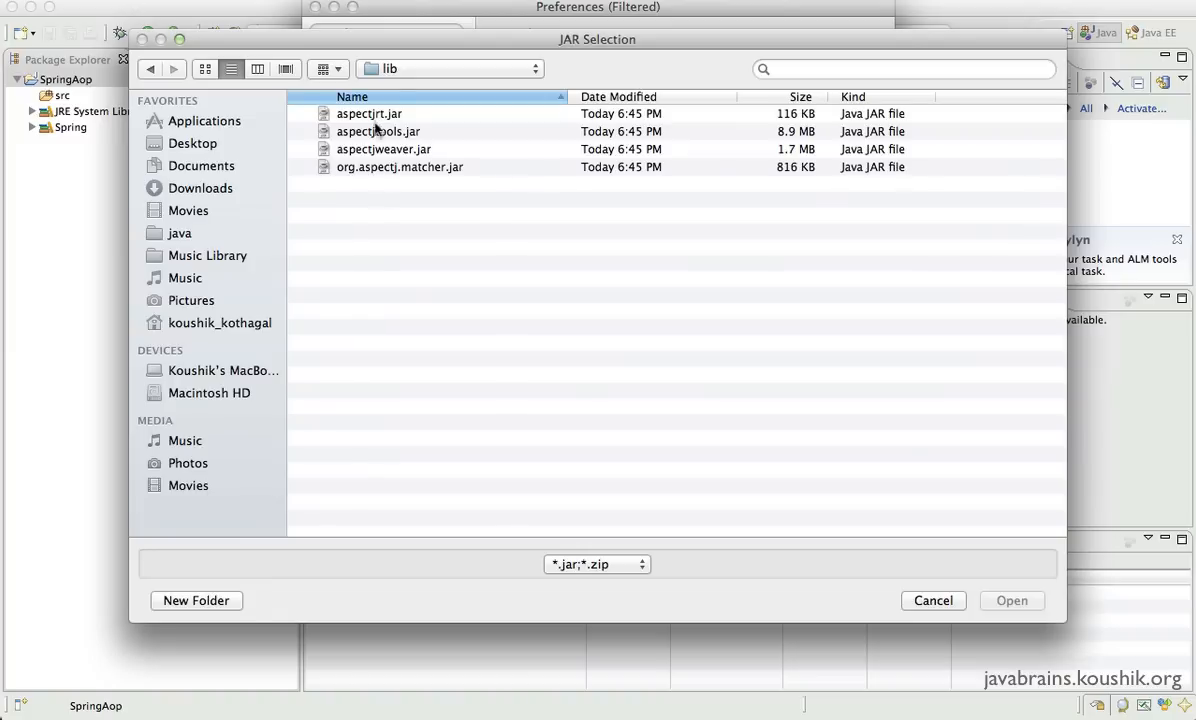
click(368, 112)
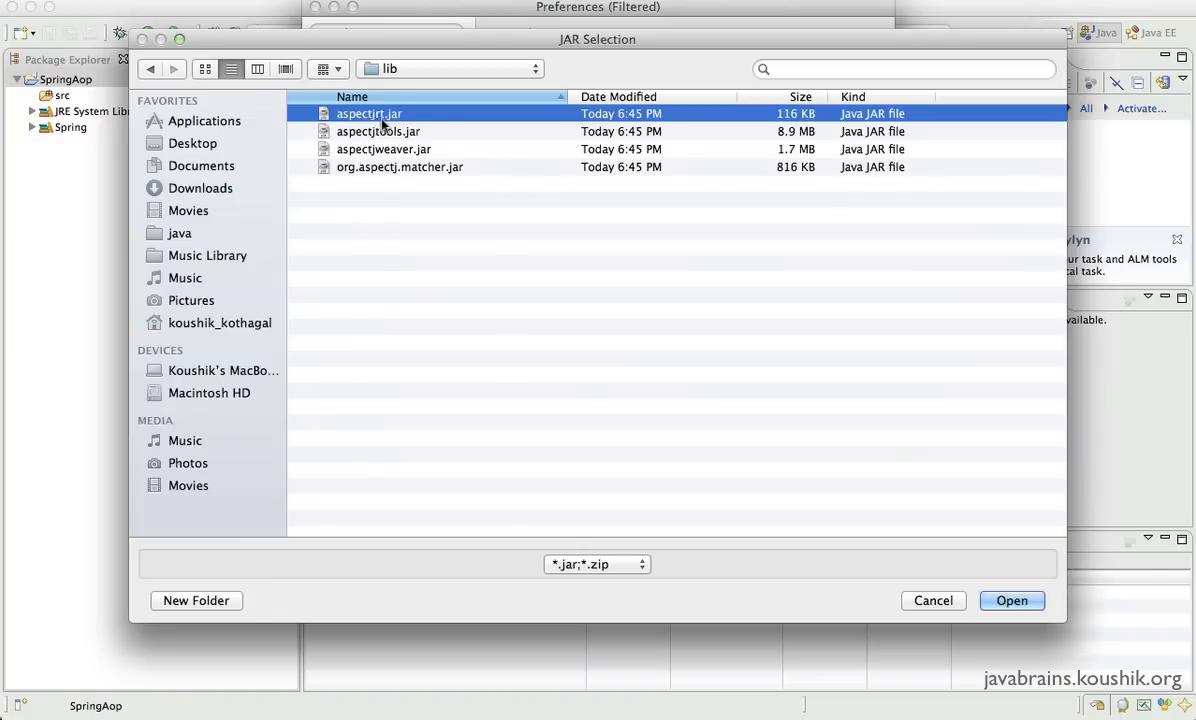
mouse_move(388, 164)
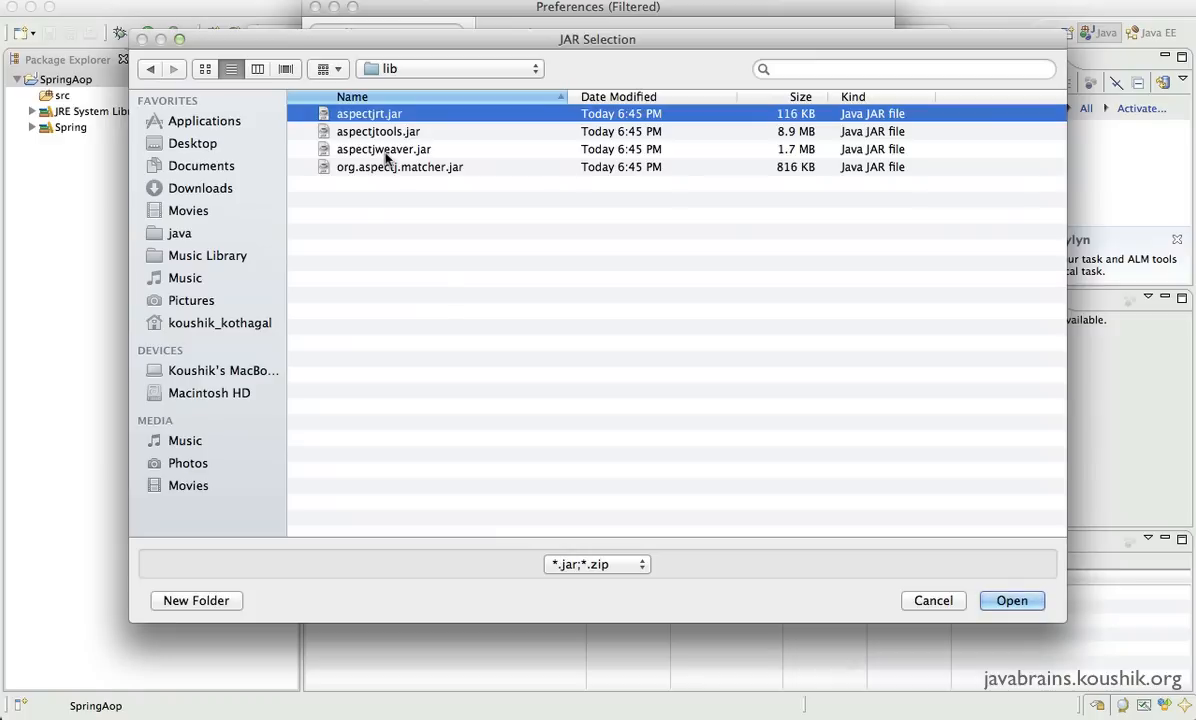
click(384, 148)
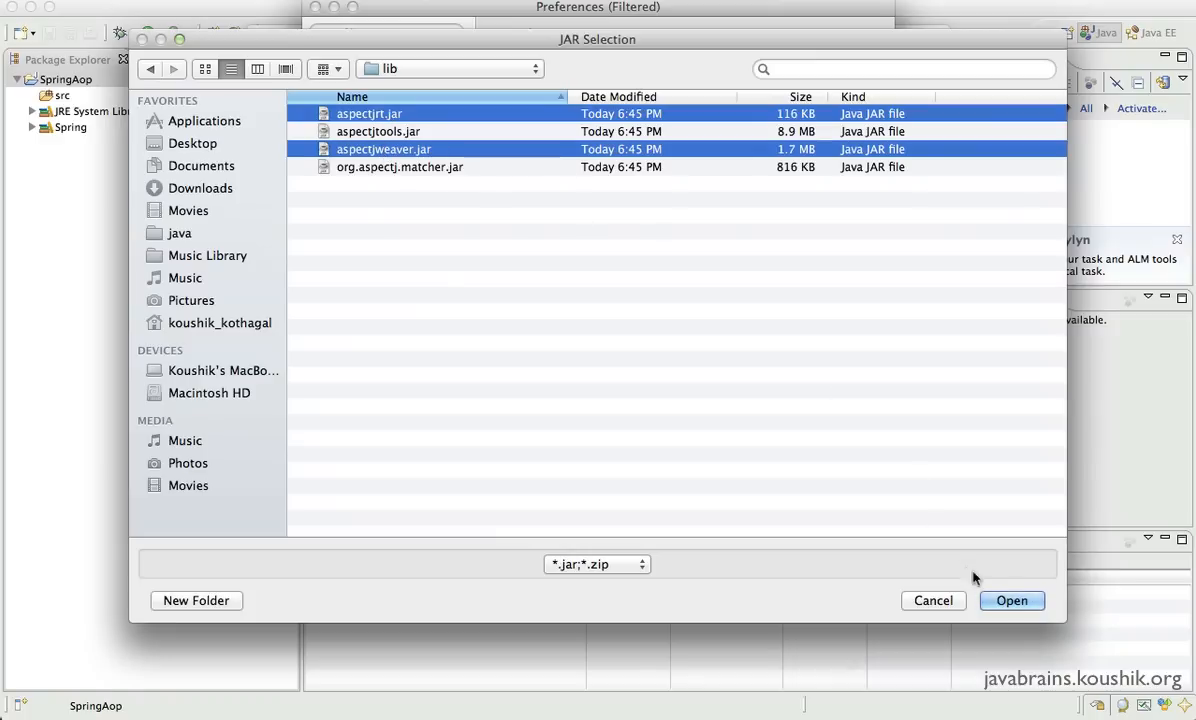
click(1012, 600)
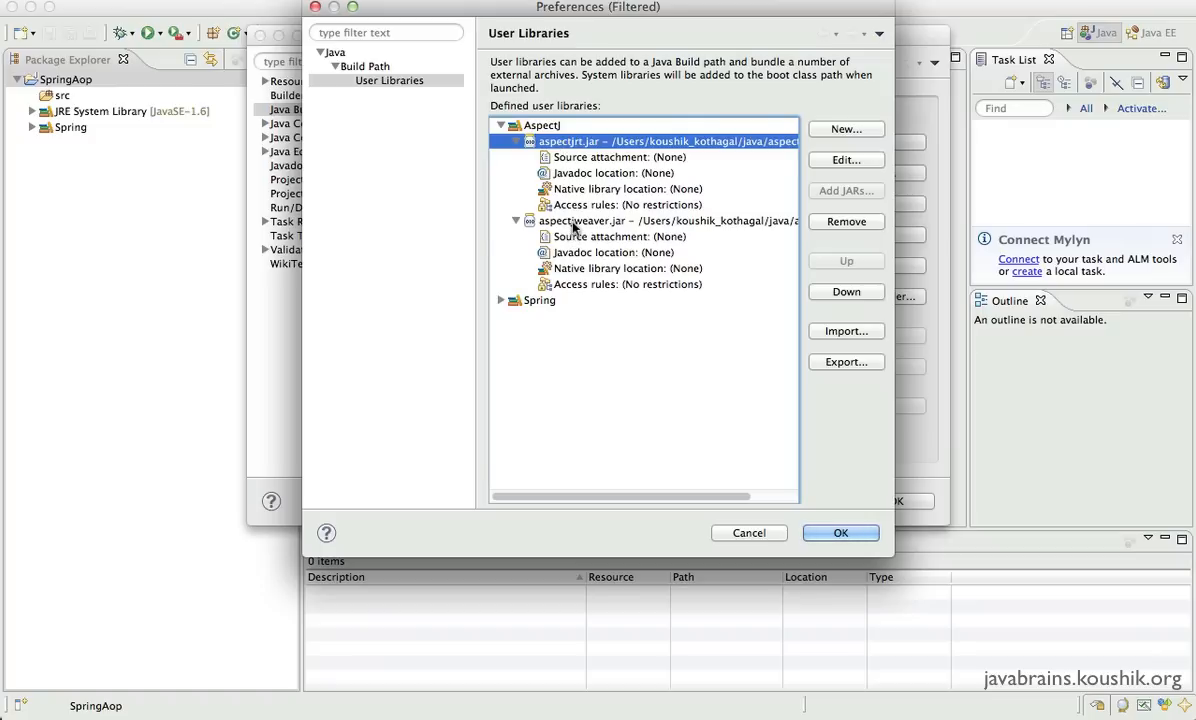
click(620, 236)
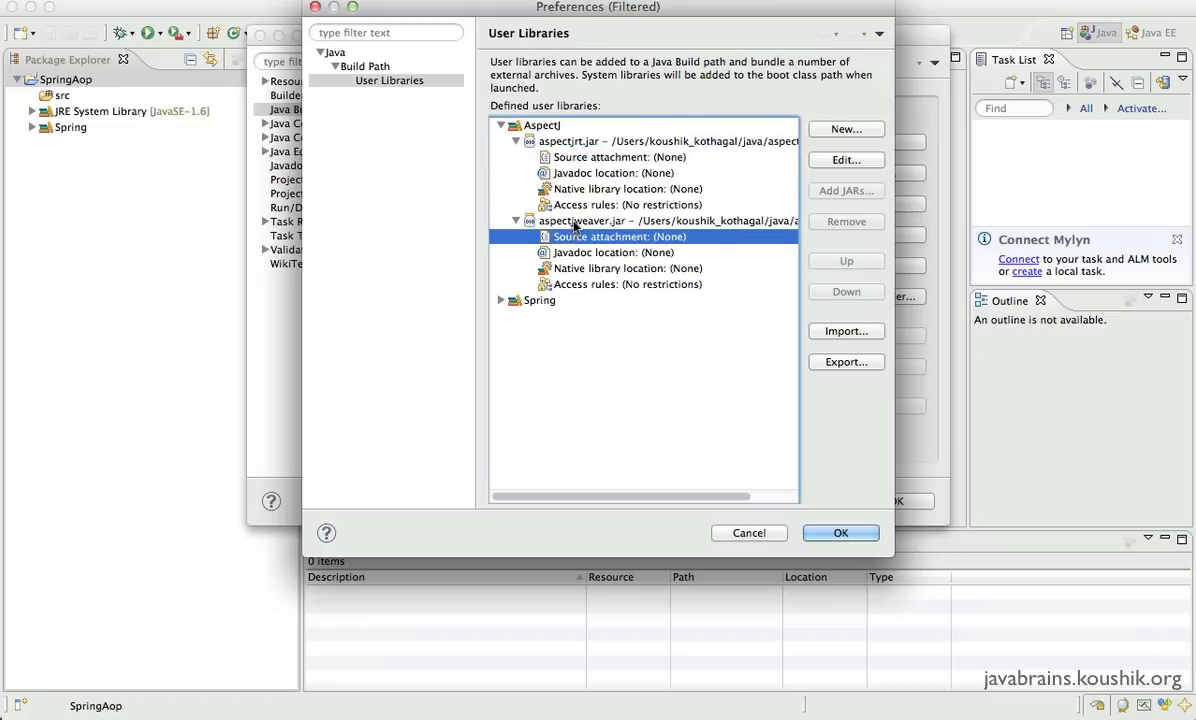
click(582, 220)
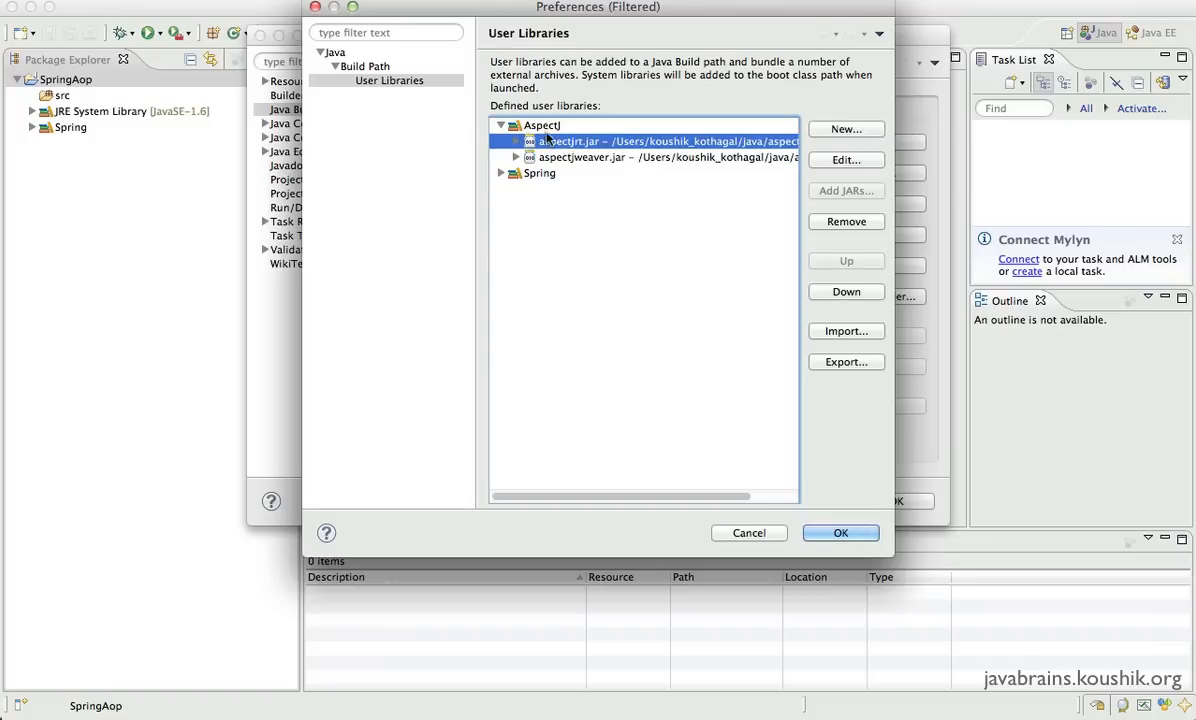
click(542, 124)
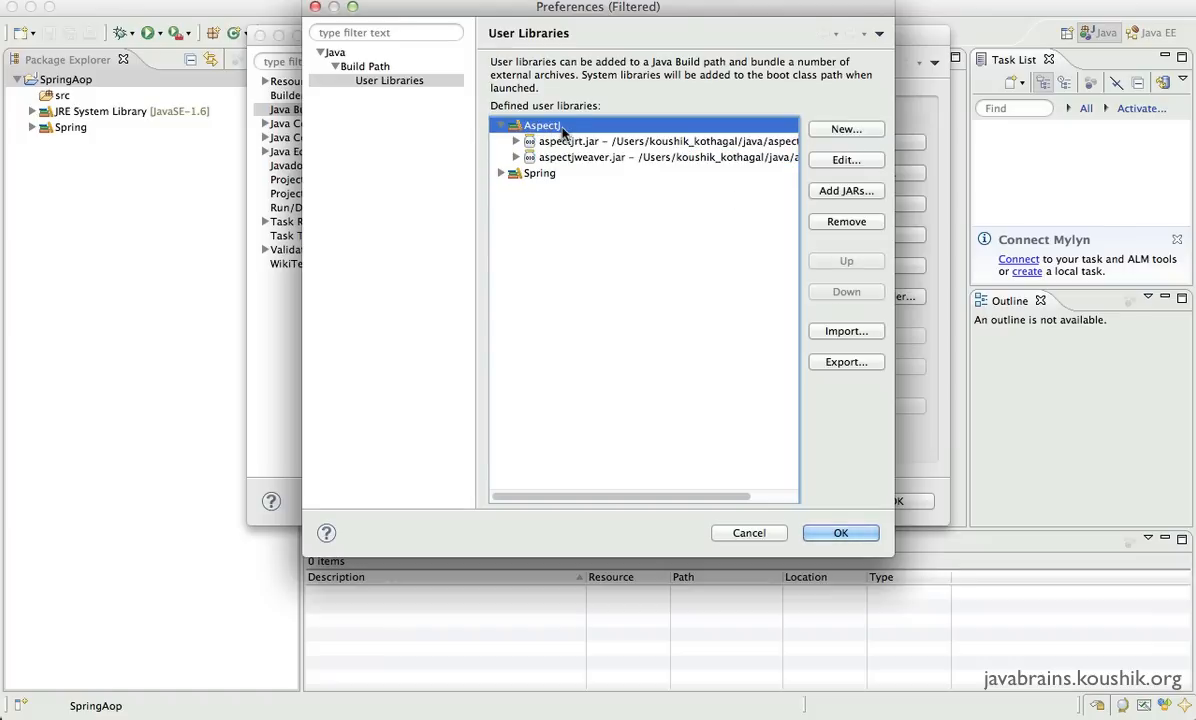
mouse_move(568, 132)
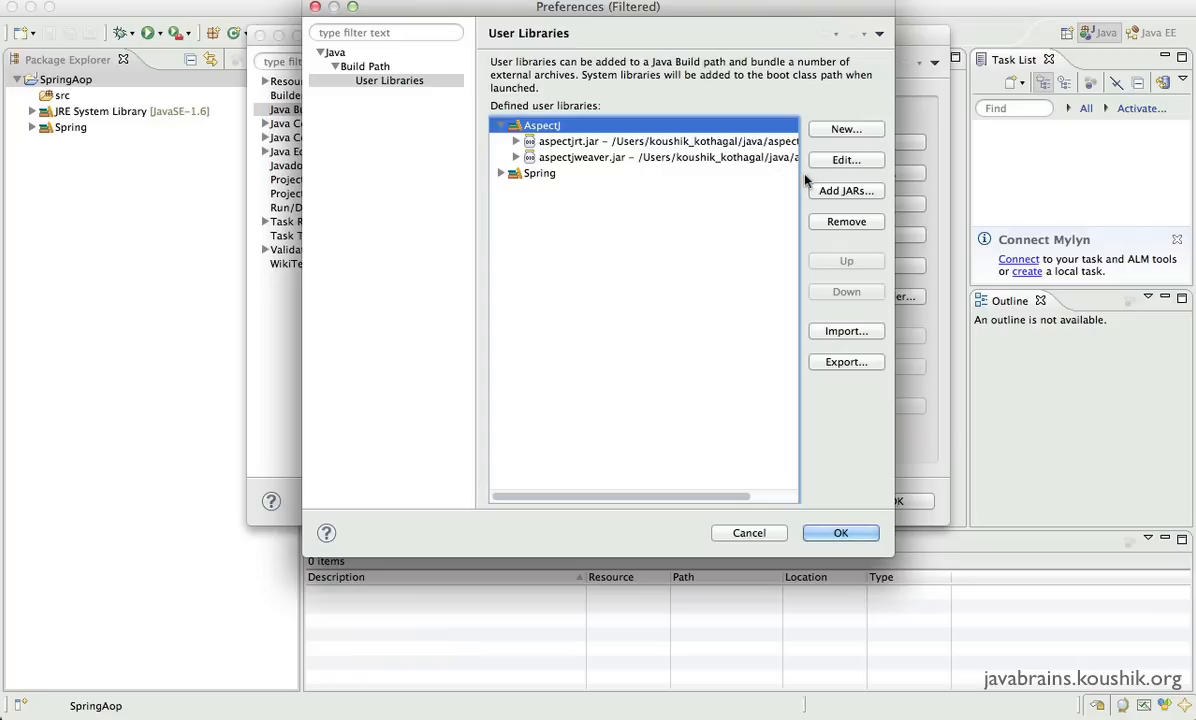
mouse_move(844, 192)
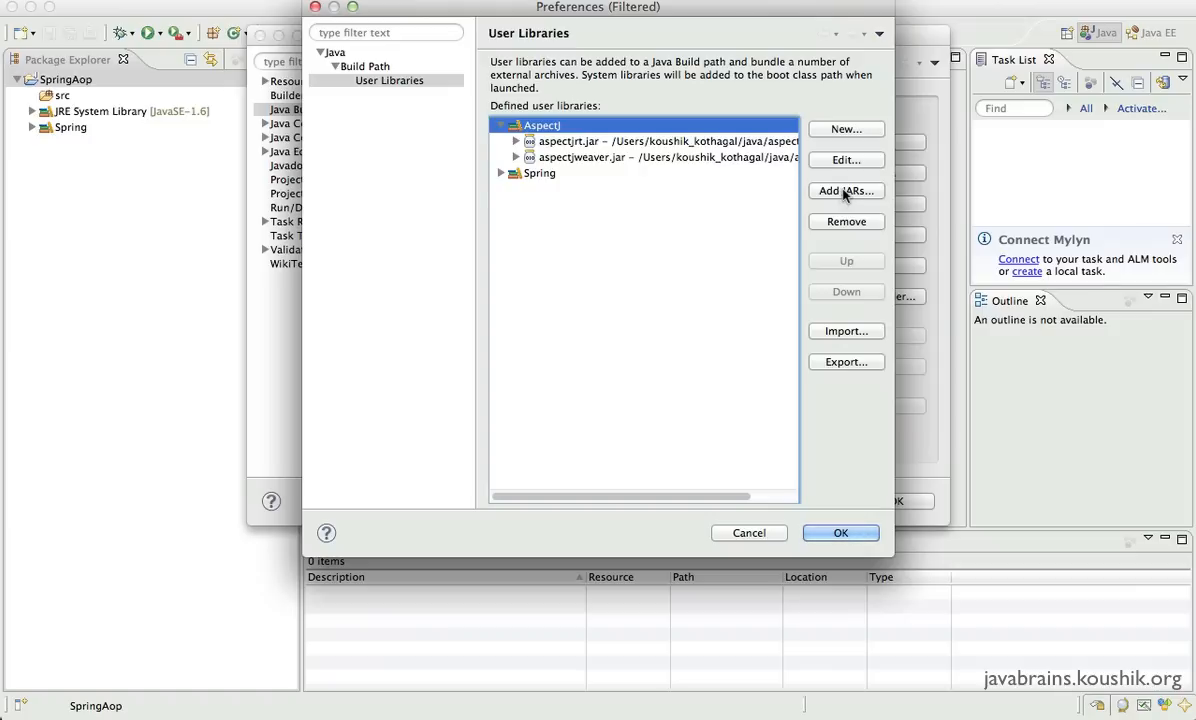
Add aopalliance.jar from the java folder to the Aspectj library.
click(846, 192)
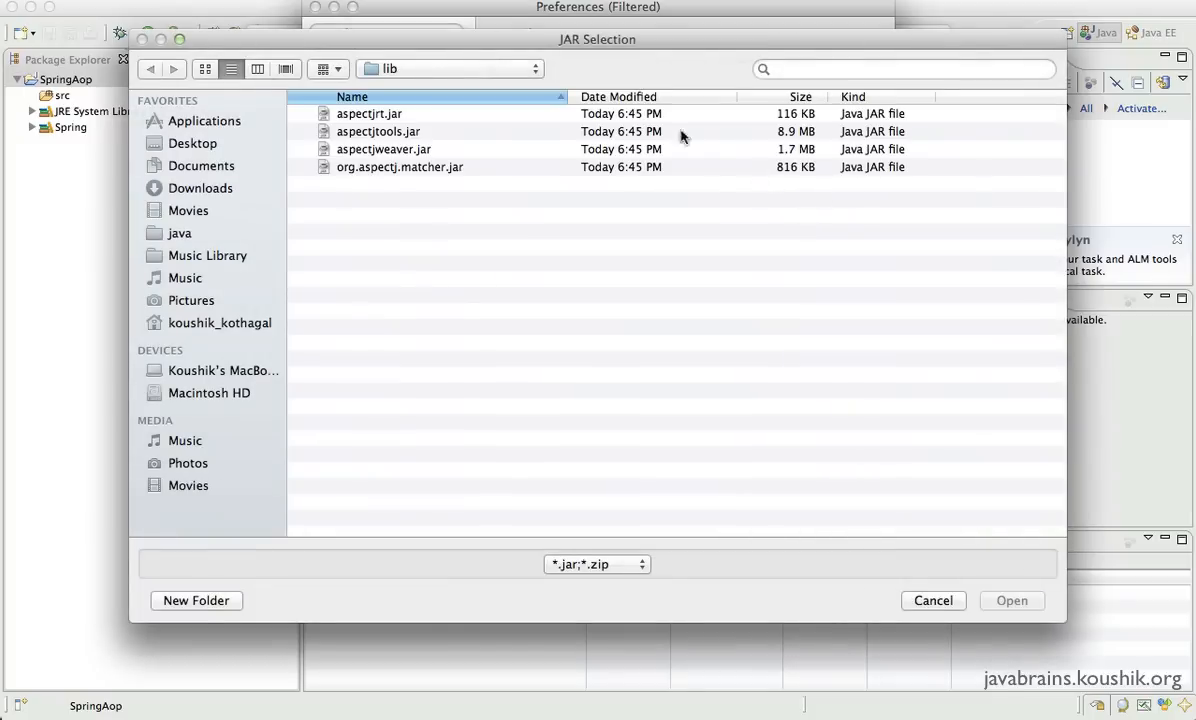
click(450, 68)
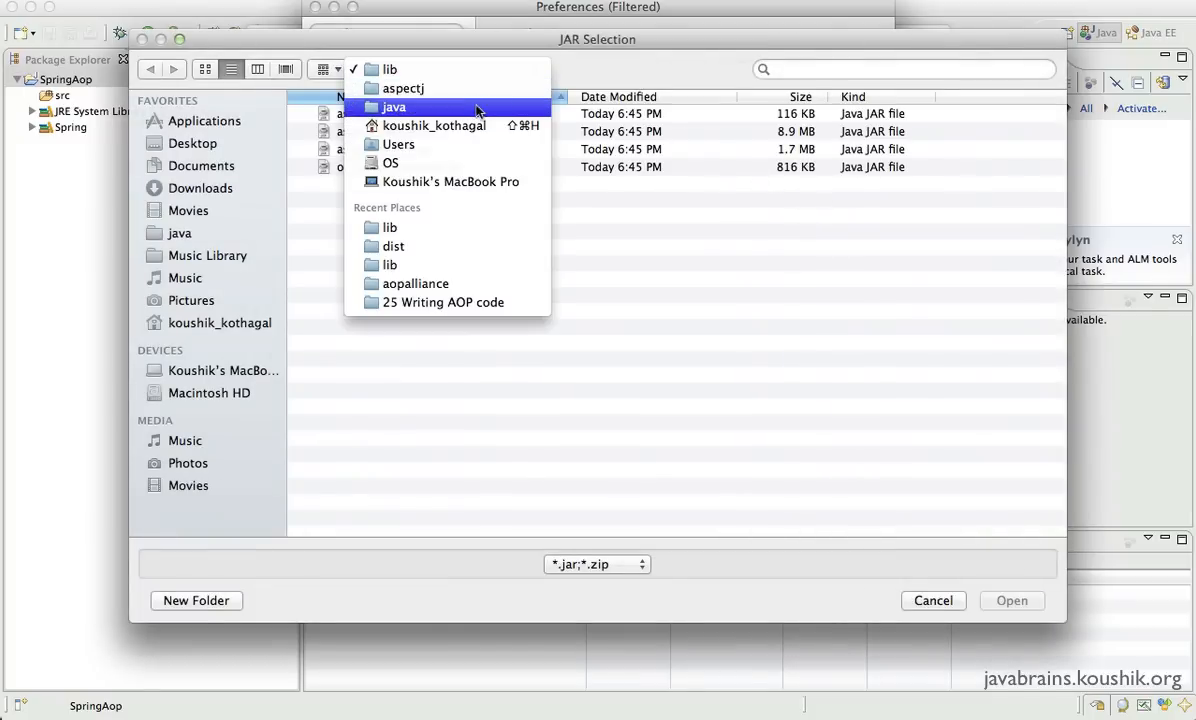
click(416, 284)
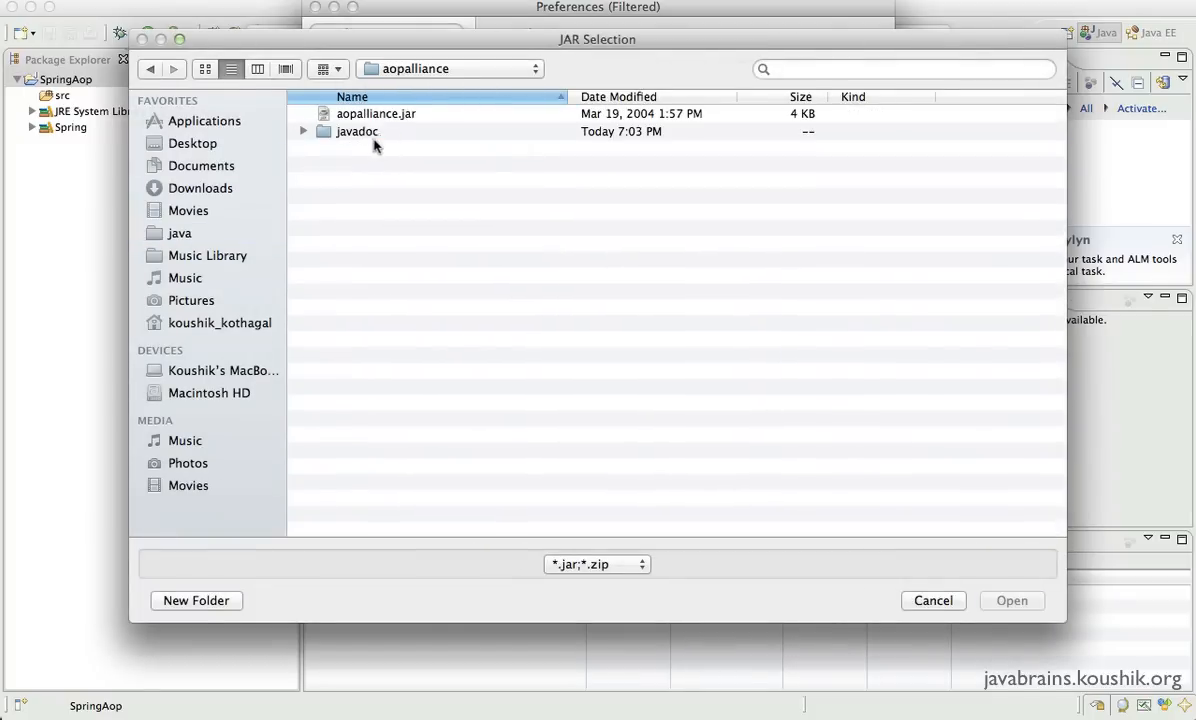
click(376, 112)
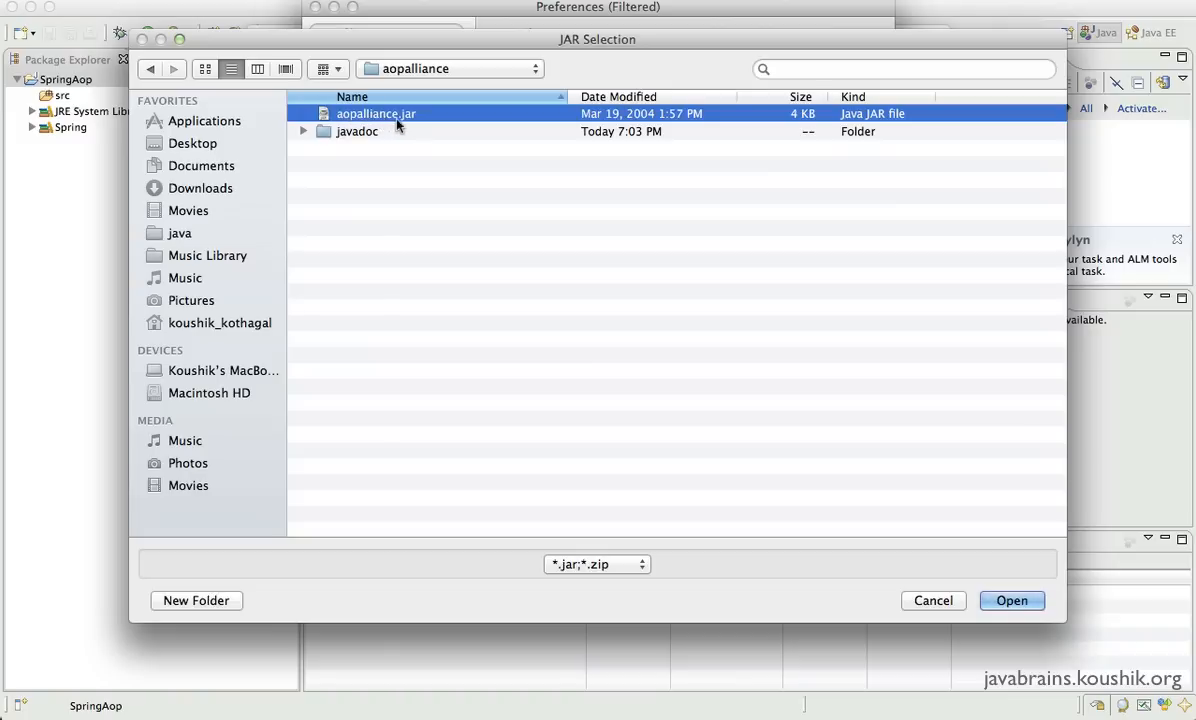
click(1012, 600)
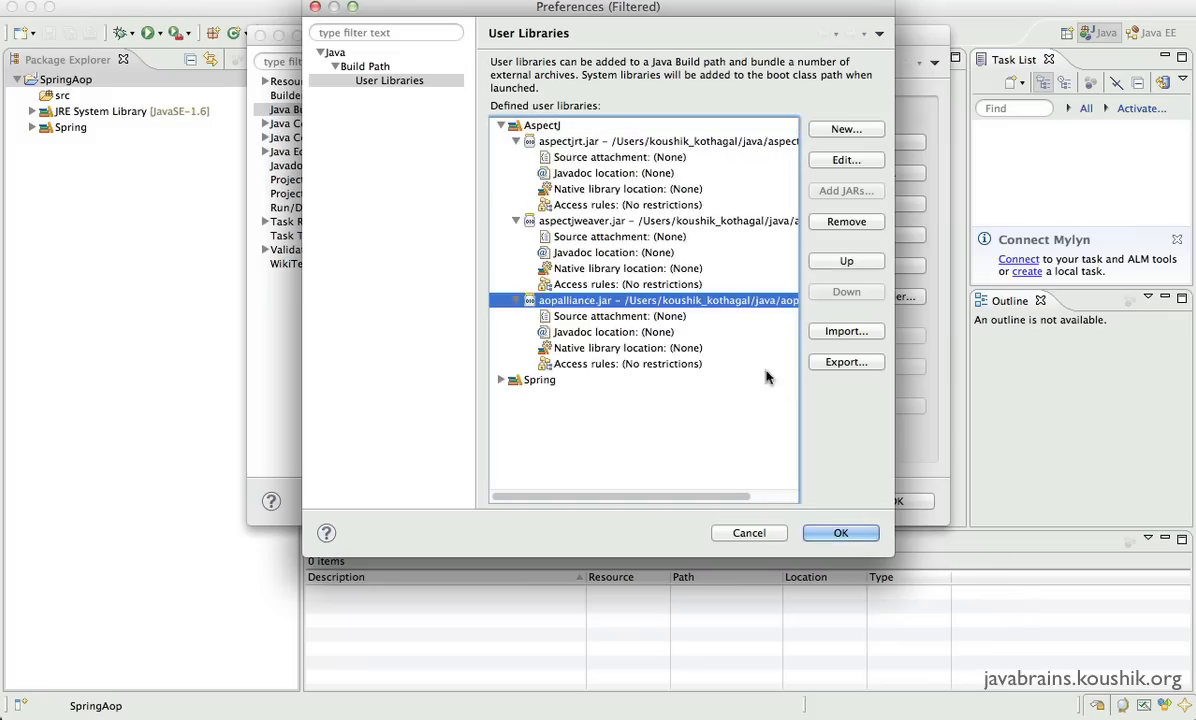
mouse_move(564, 152)
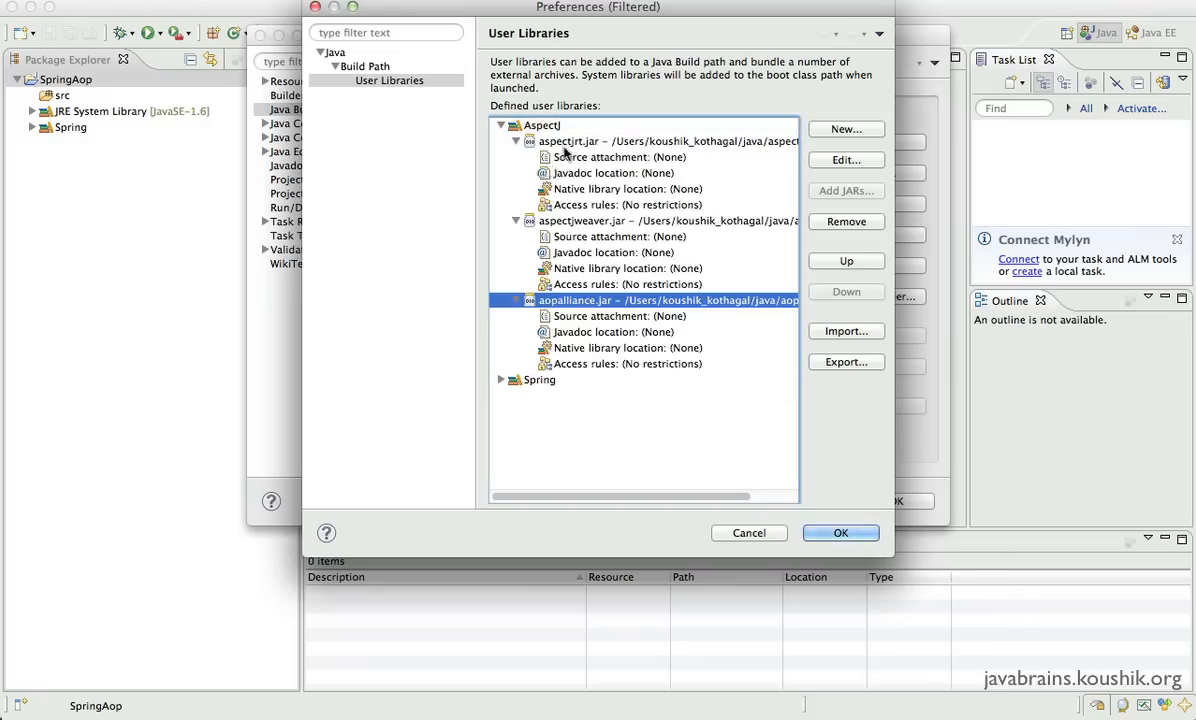
click(544, 124)
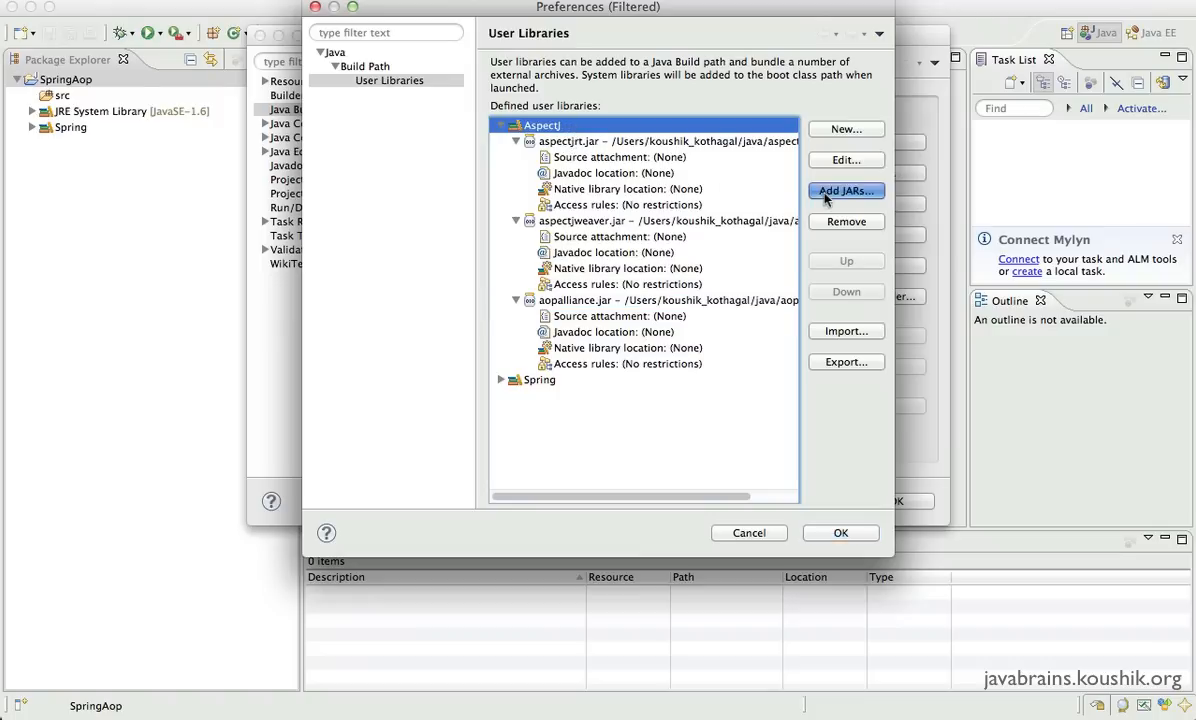
Add cglib-2.2.2.jar from the CGLIB folder to the Aspectj library.
click(844, 190)
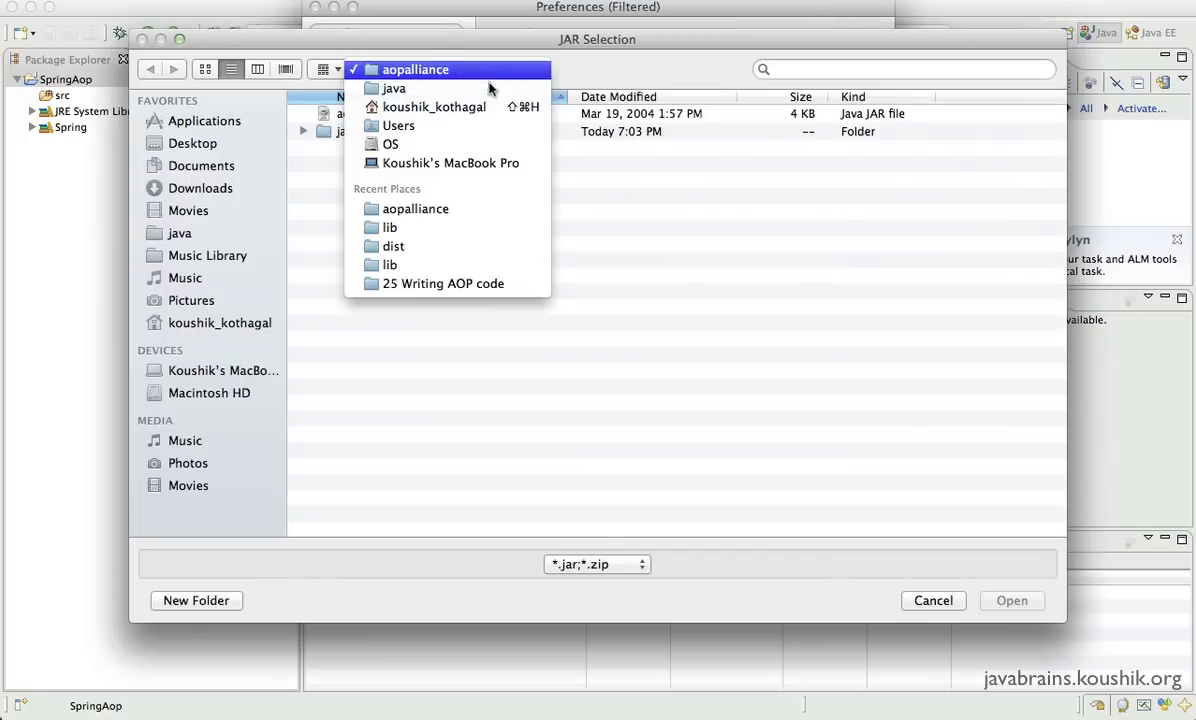
click(394, 88)
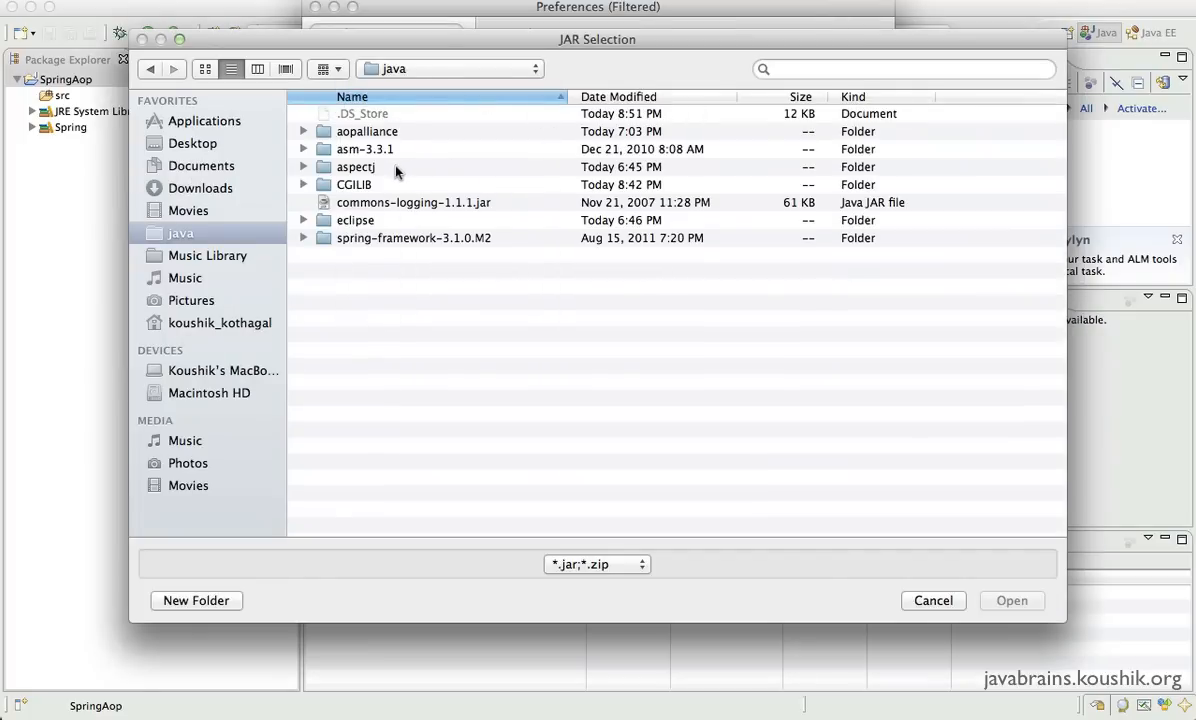
double_click(354, 184)
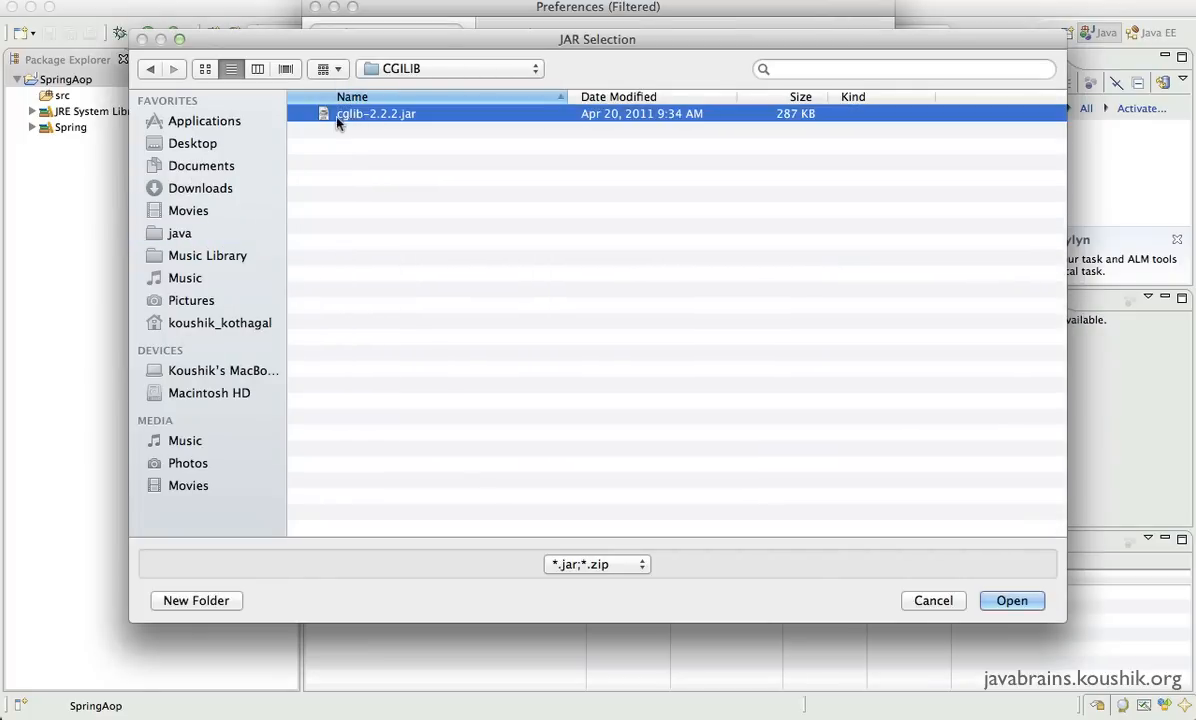
mouse_move(392, 118)
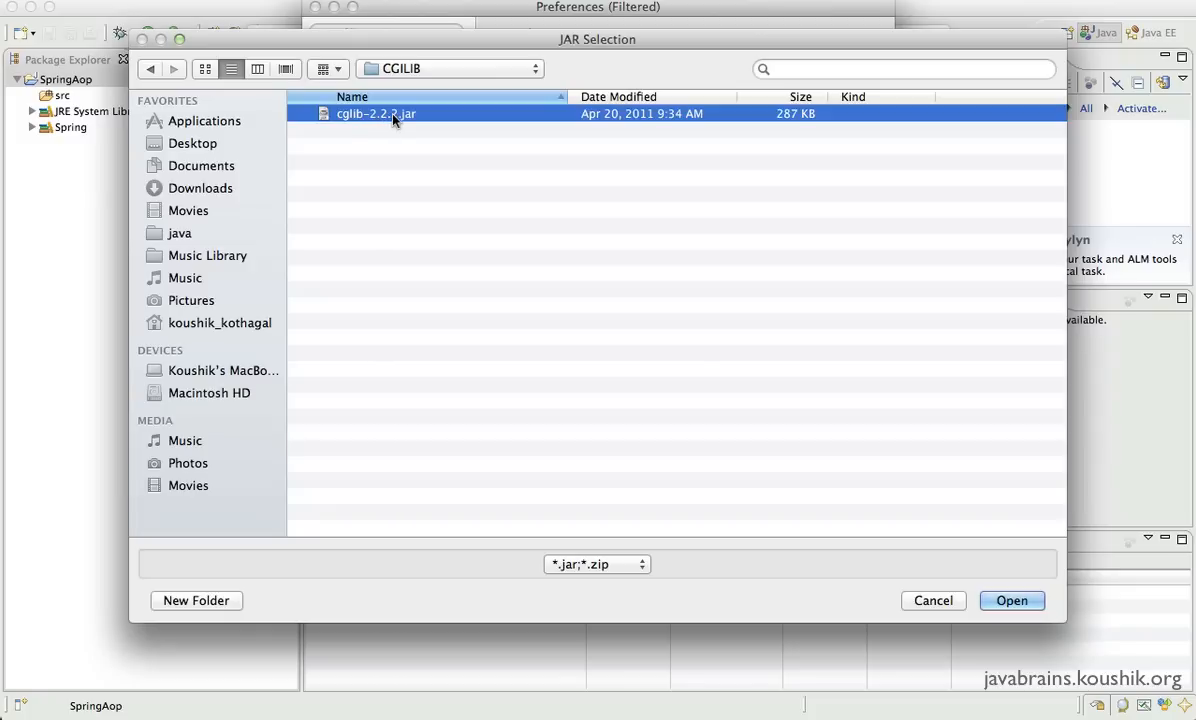
click(1012, 600)
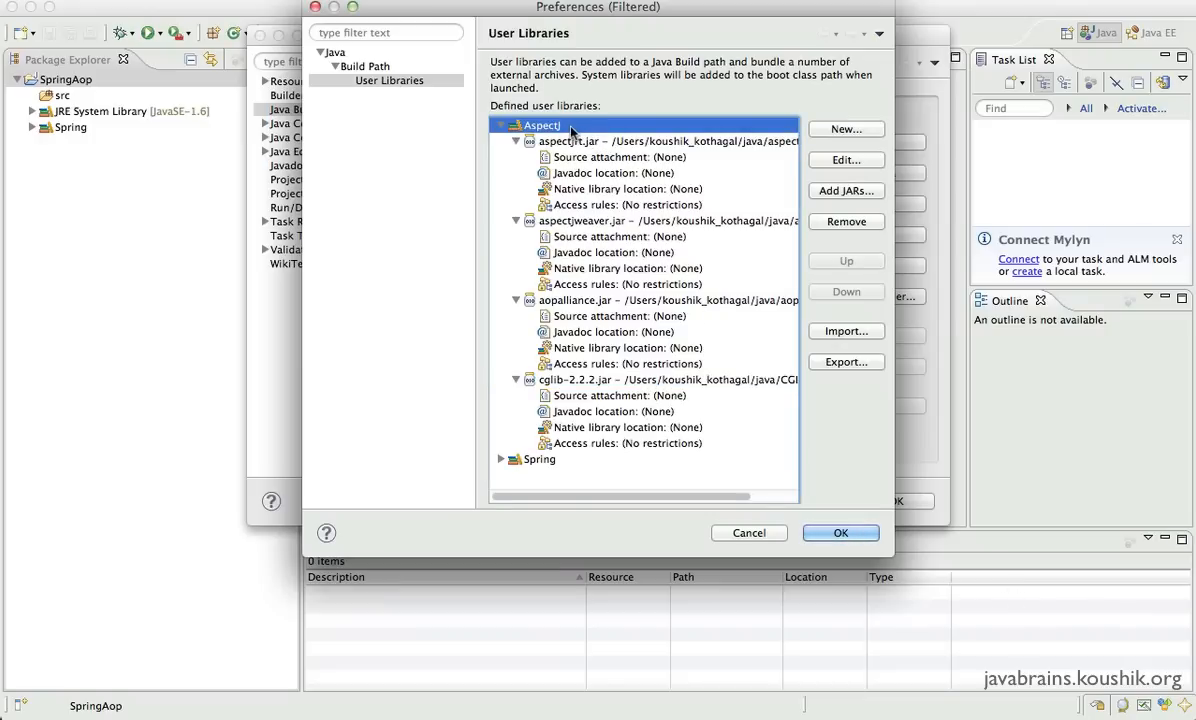
mouse_move(818, 194)
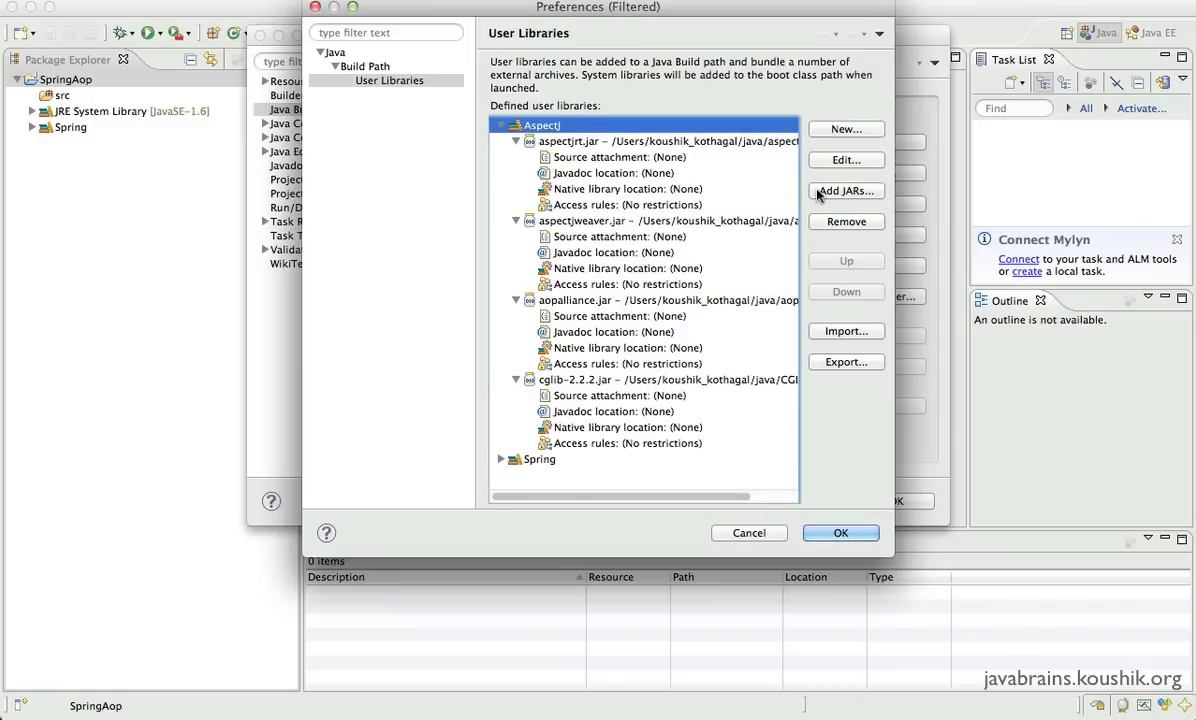
Add asm-3.3.1.jar from asm-3.3.1/lib to the Aspectj library as its fifth jar.
click(846, 192)
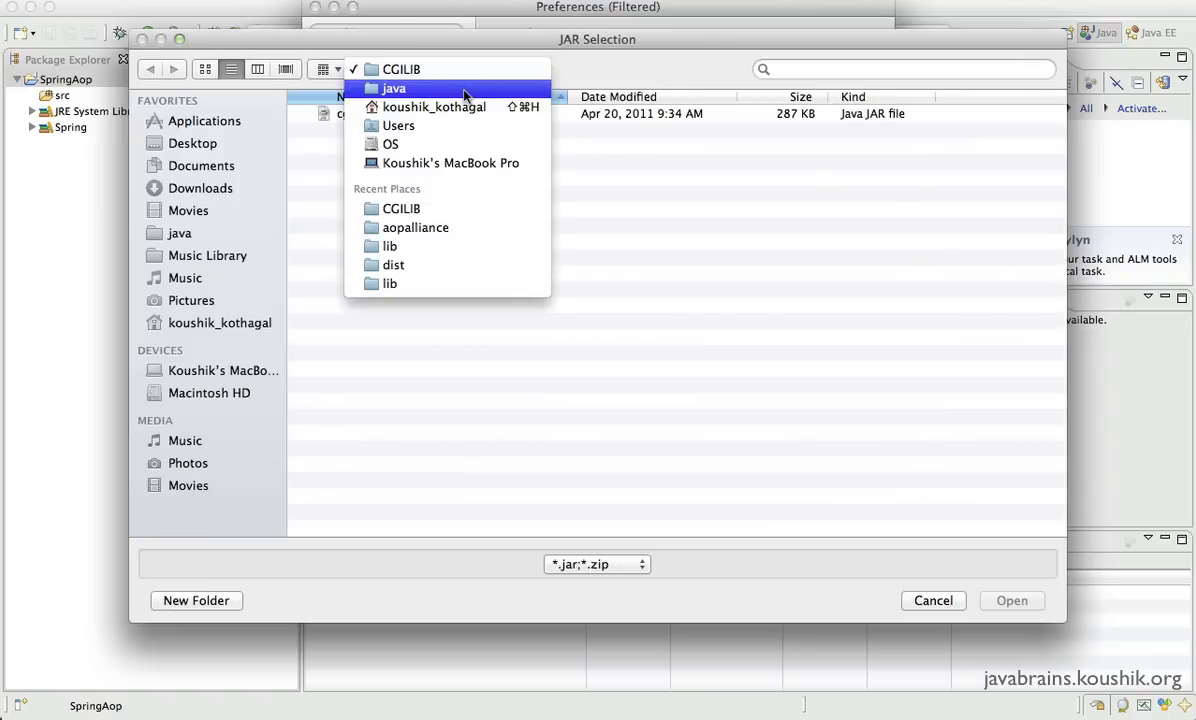
click(392, 88)
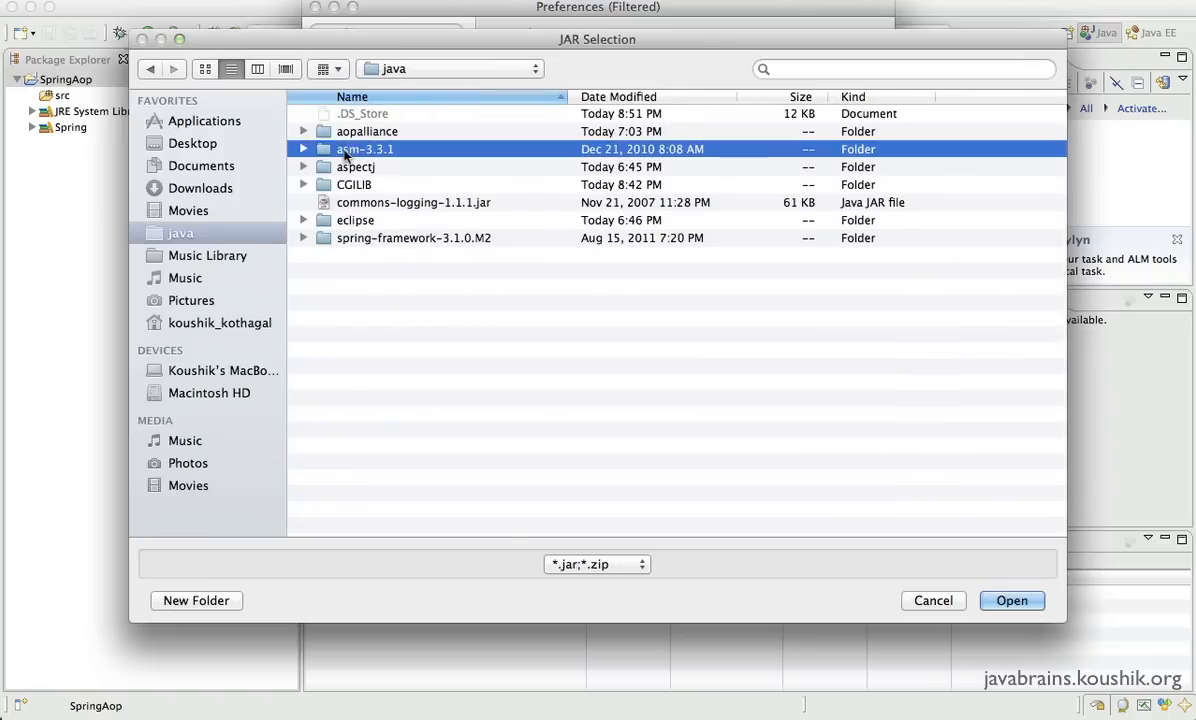
double_click(364, 148)
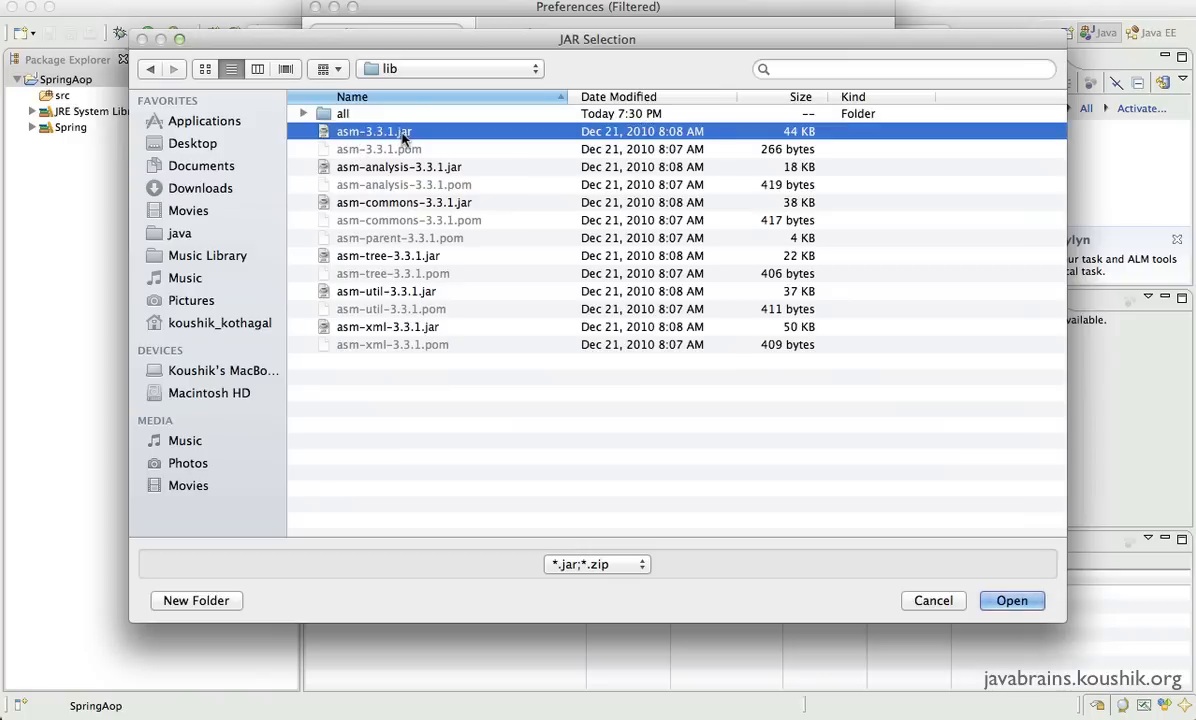
mouse_move(962, 552)
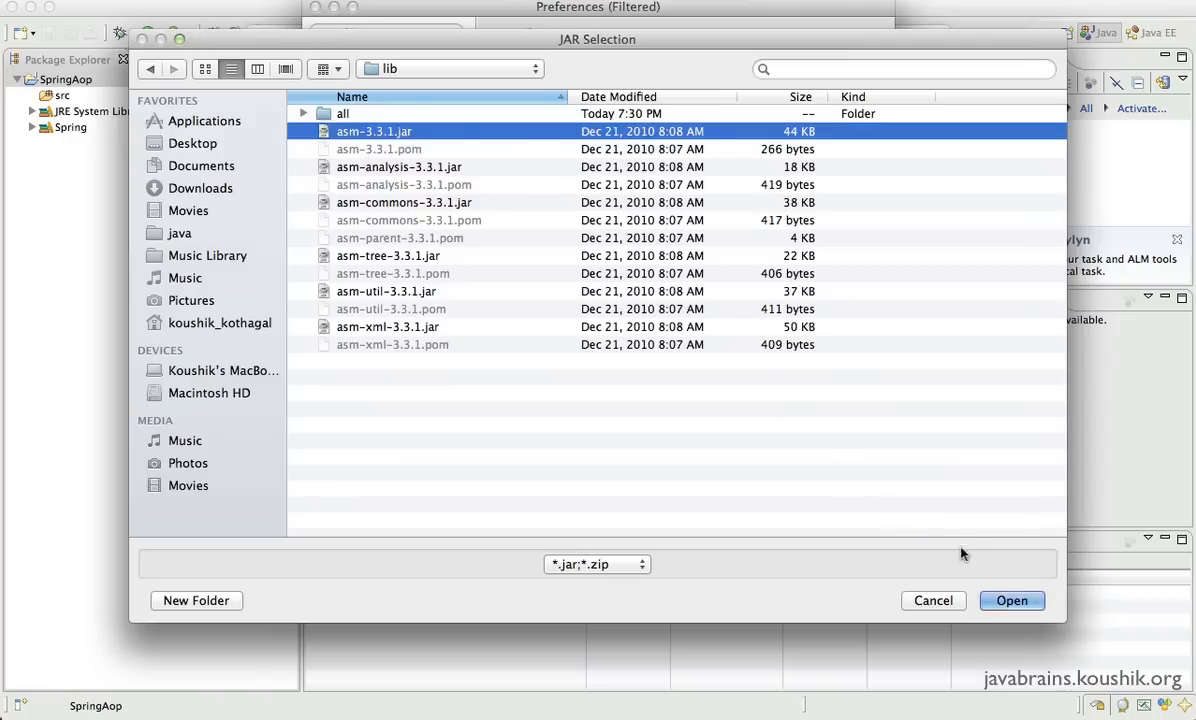
click(1012, 600)
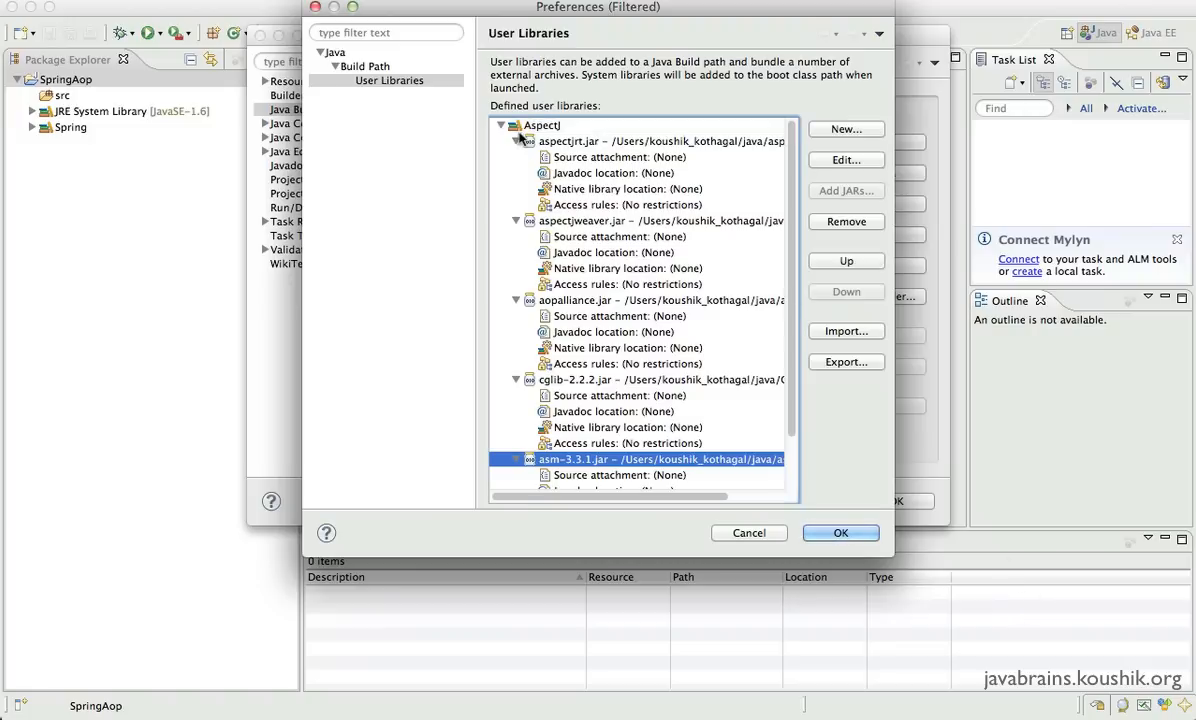
click(502, 124)
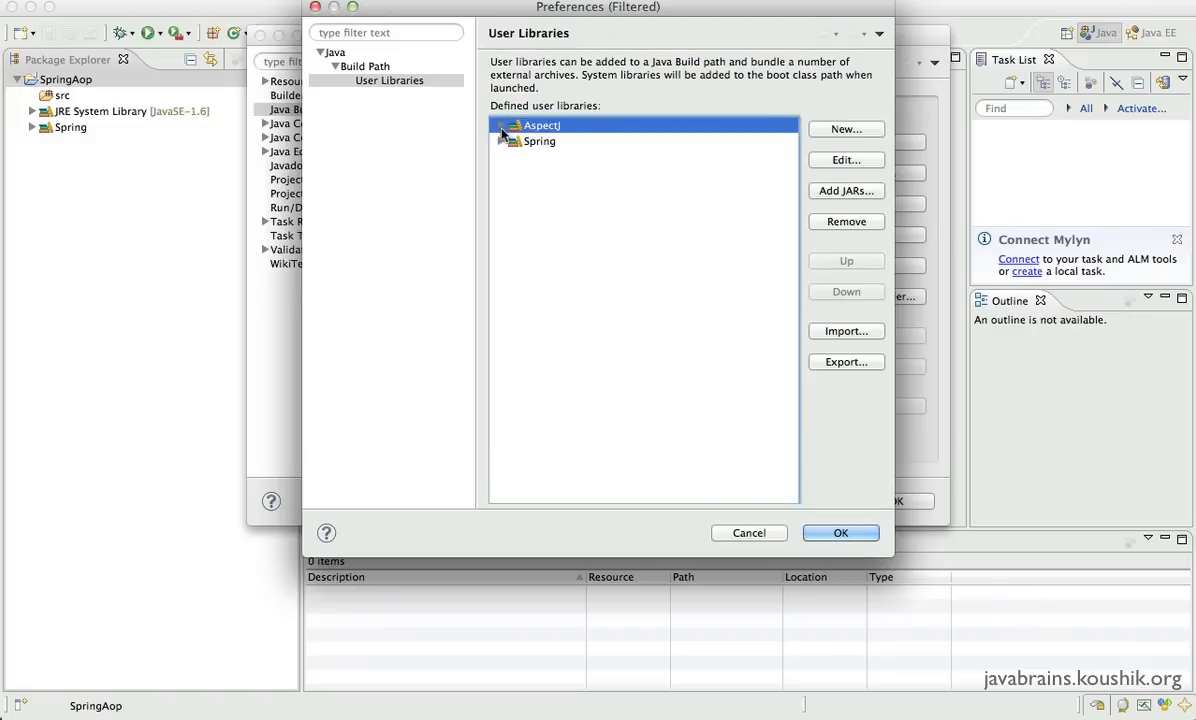
Expand Aspectj and collapse each jar's details so all five jars show one line each.
click(502, 124)
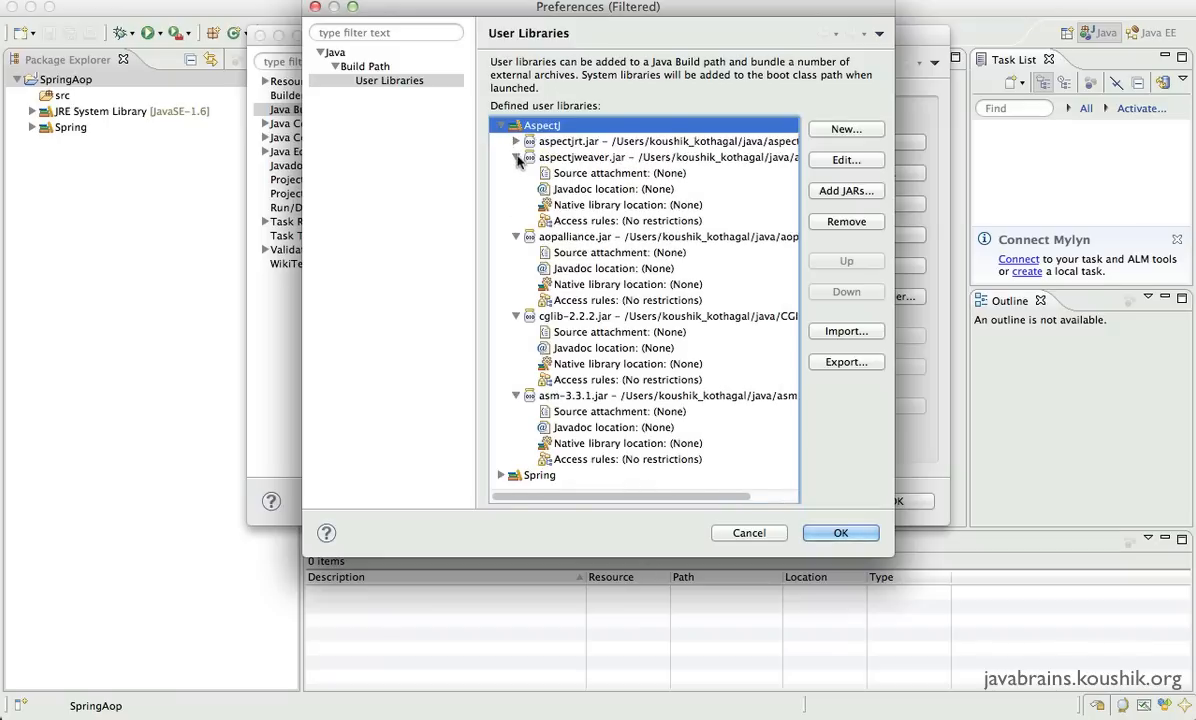
click(516, 140)
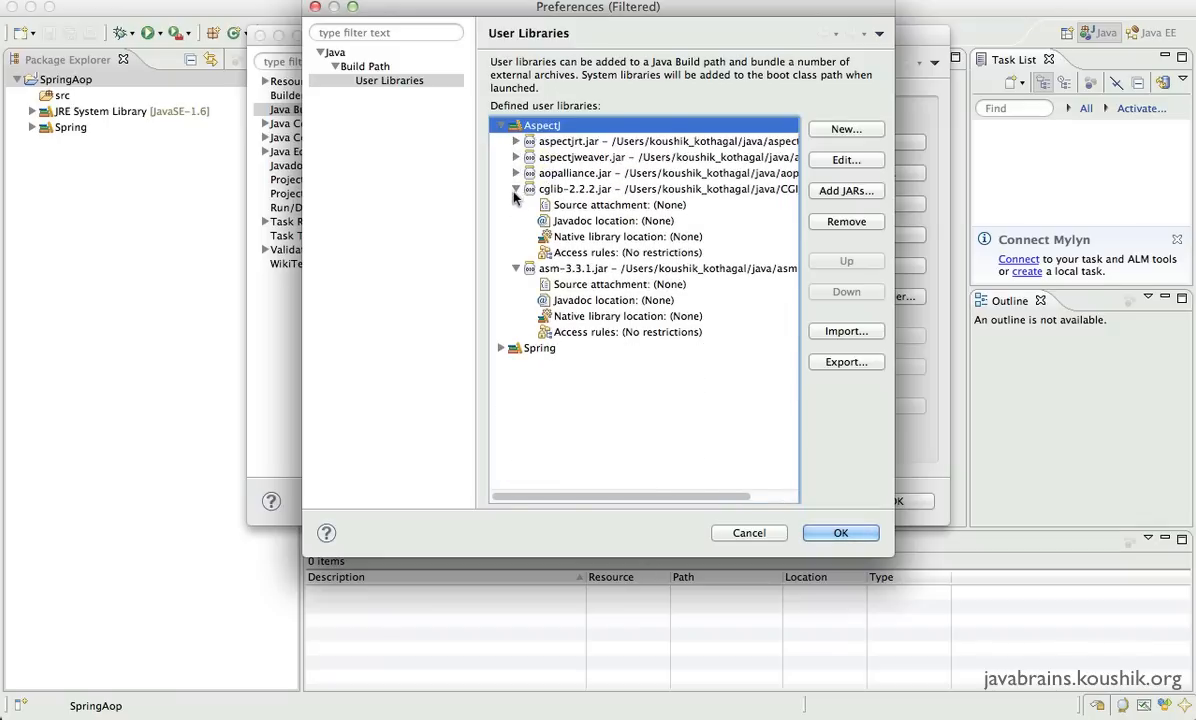
click(516, 188)
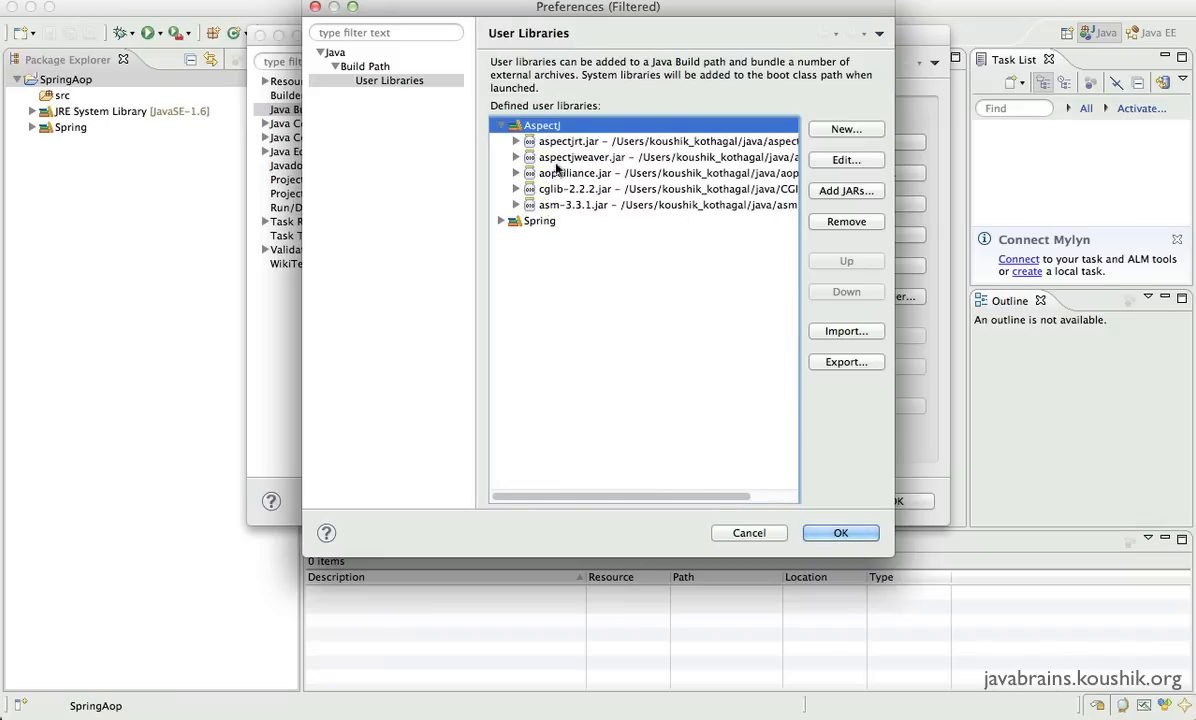
click(668, 140)
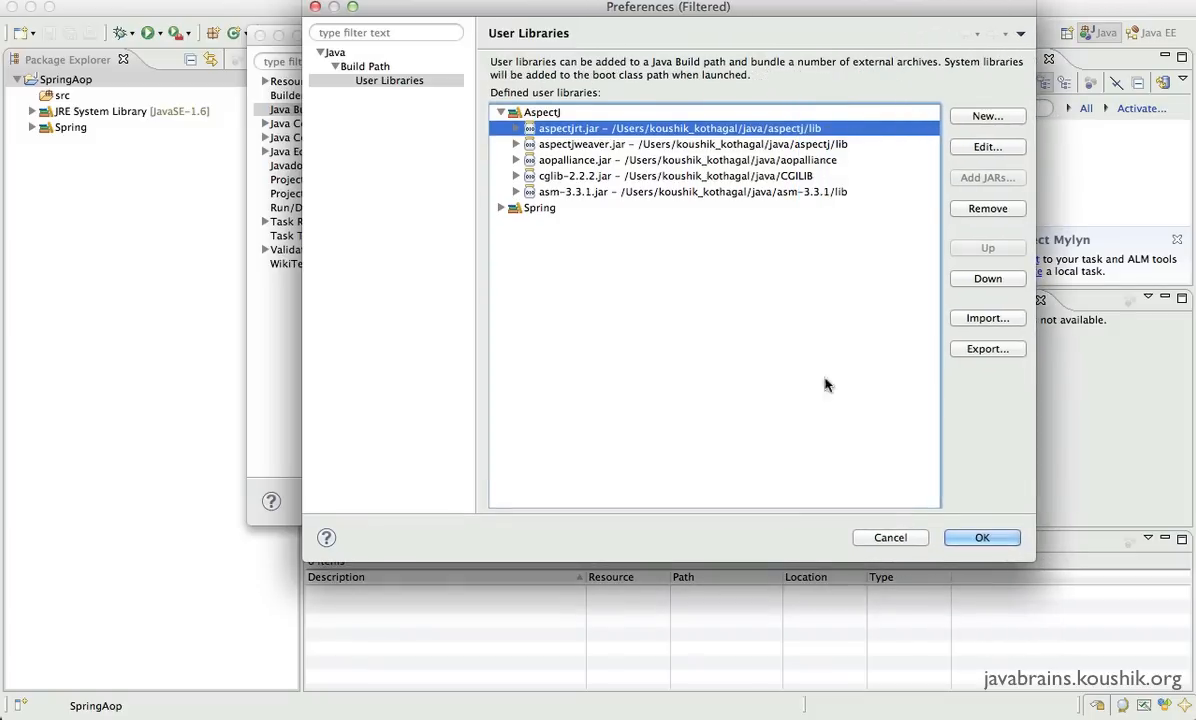
click(692, 144)
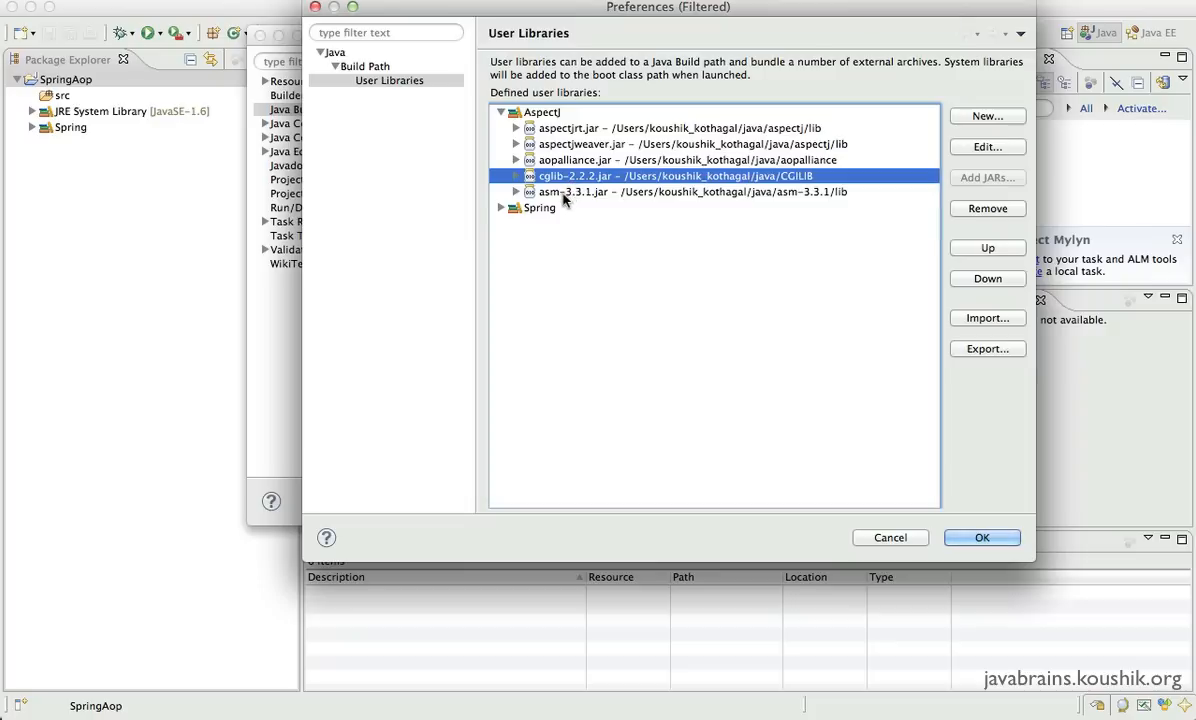
click(692, 192)
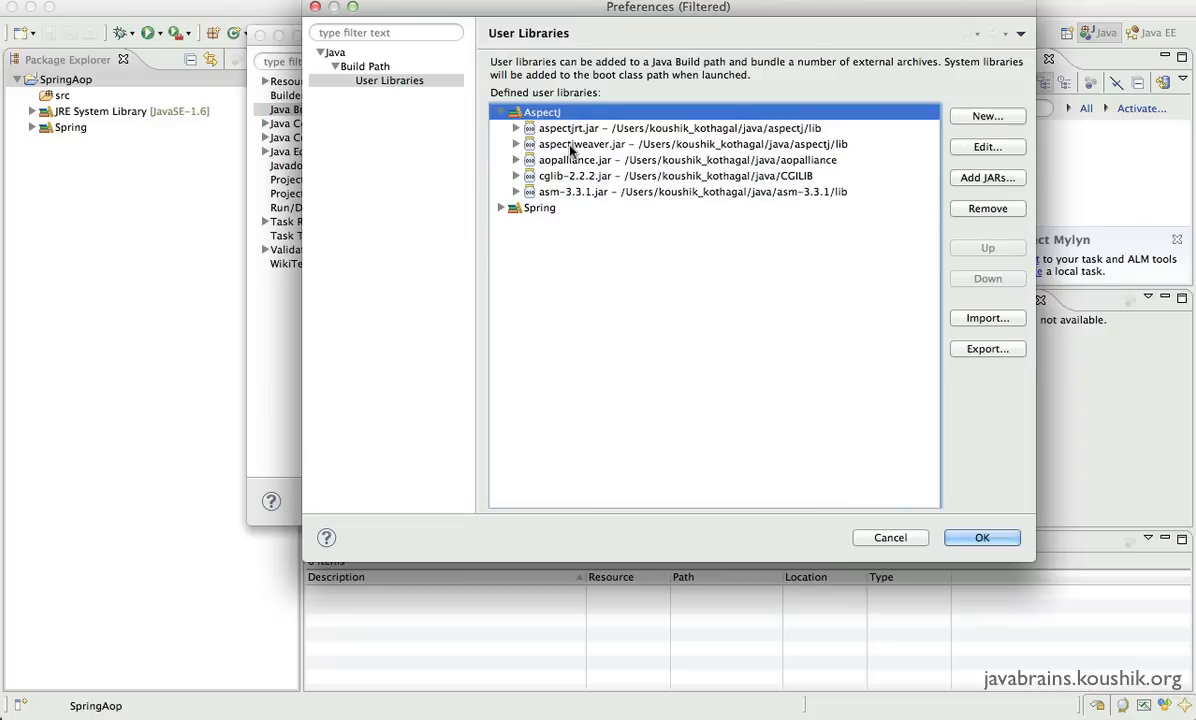
mouse_move(598, 150)
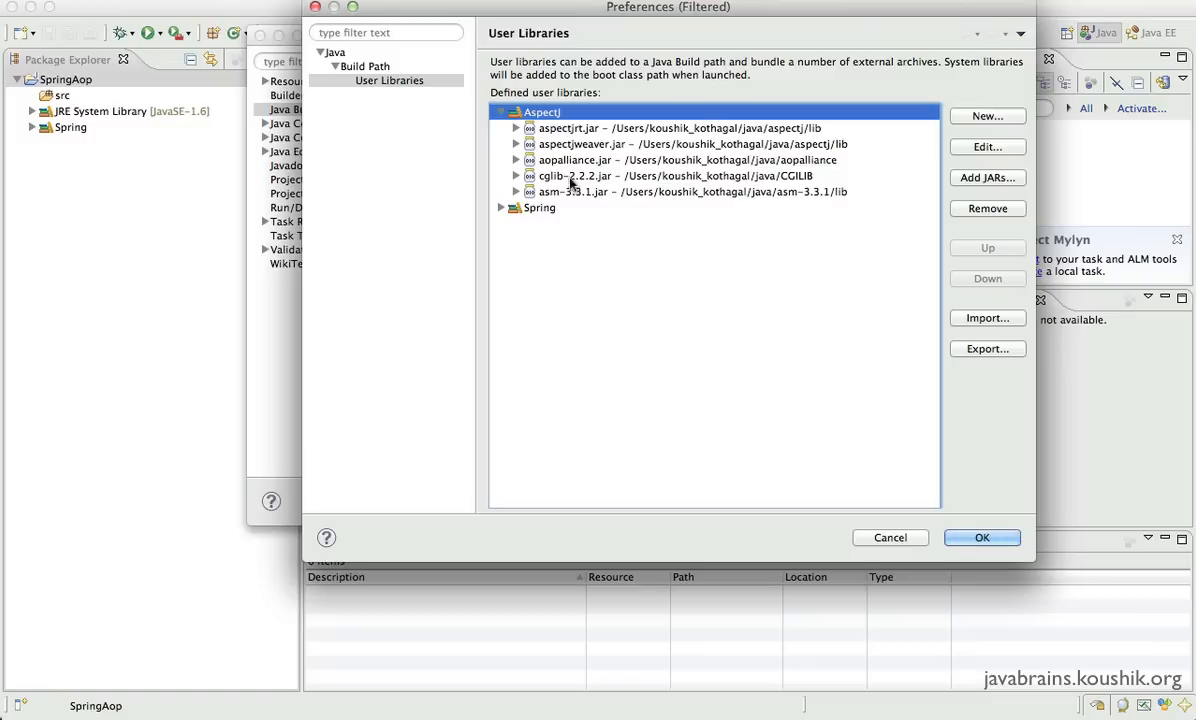
mouse_move(572, 186)
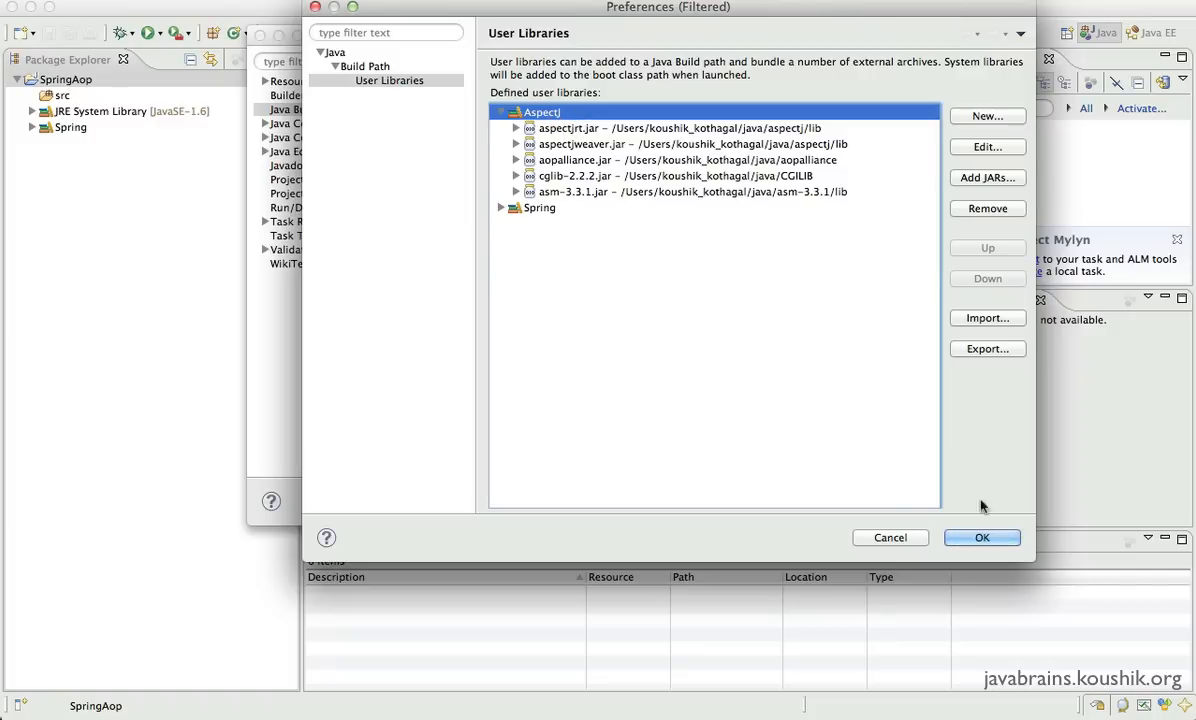
Confirm the dialogs so the Aspectj library joins Spring on SpringAop's build path.
click(982, 536)
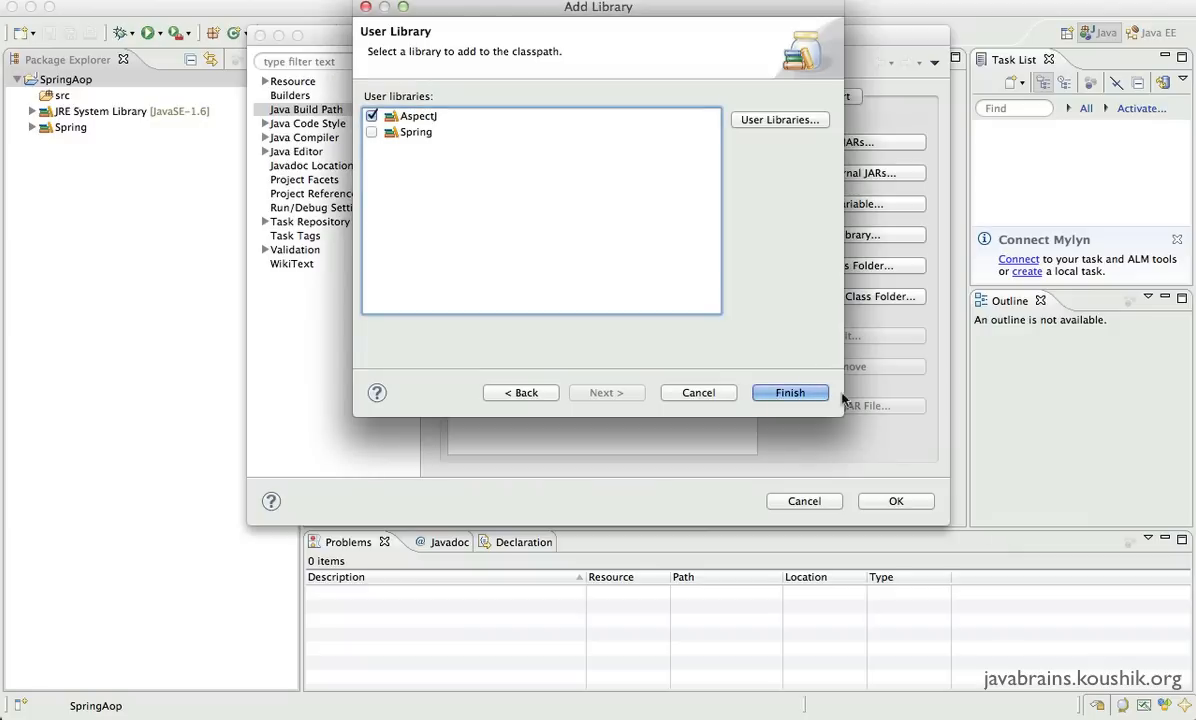
click(372, 132)
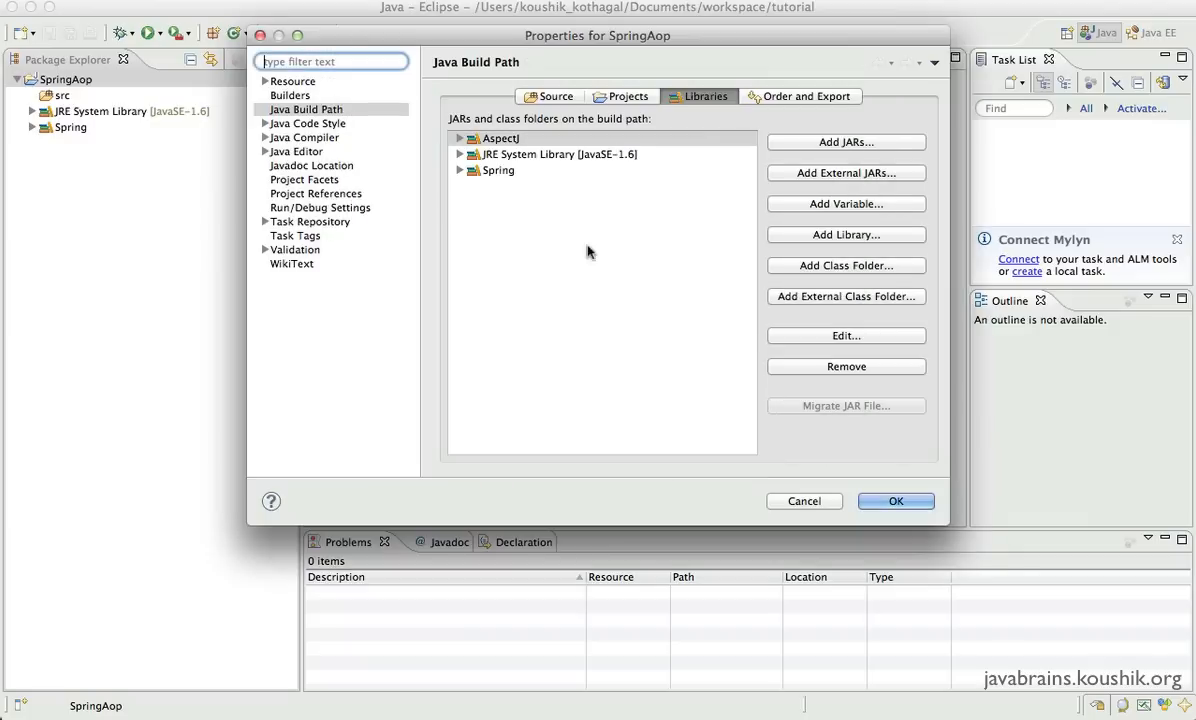
click(896, 500)
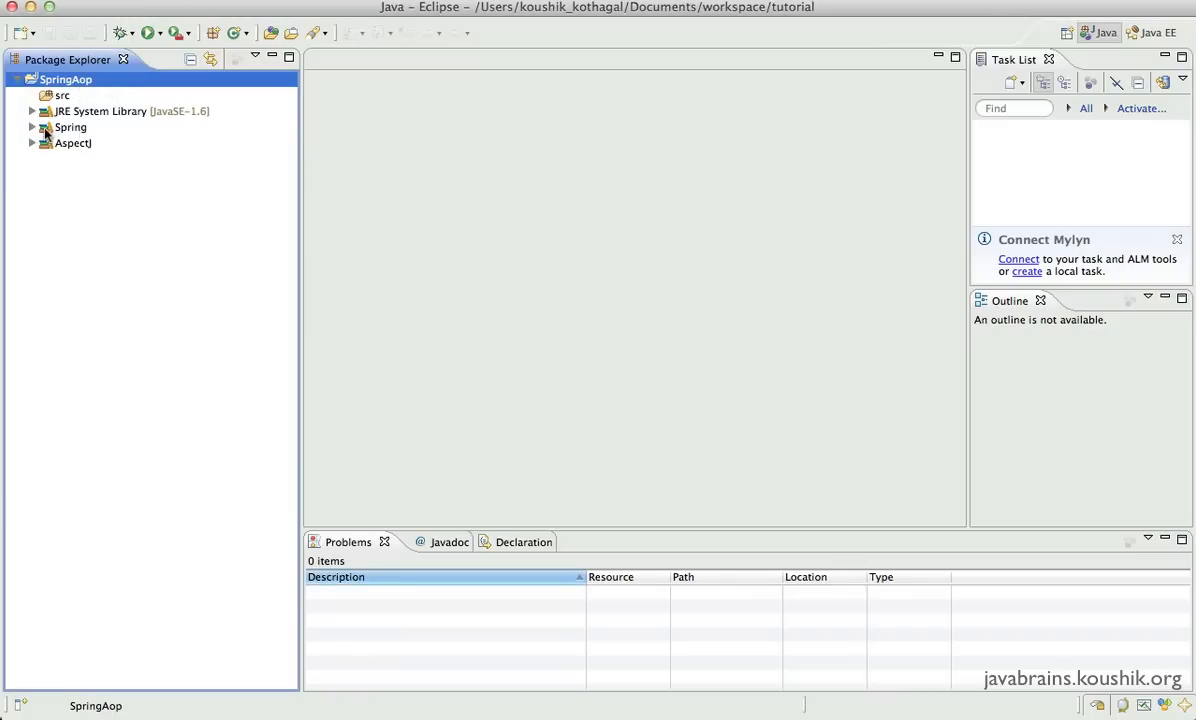
click(72, 144)
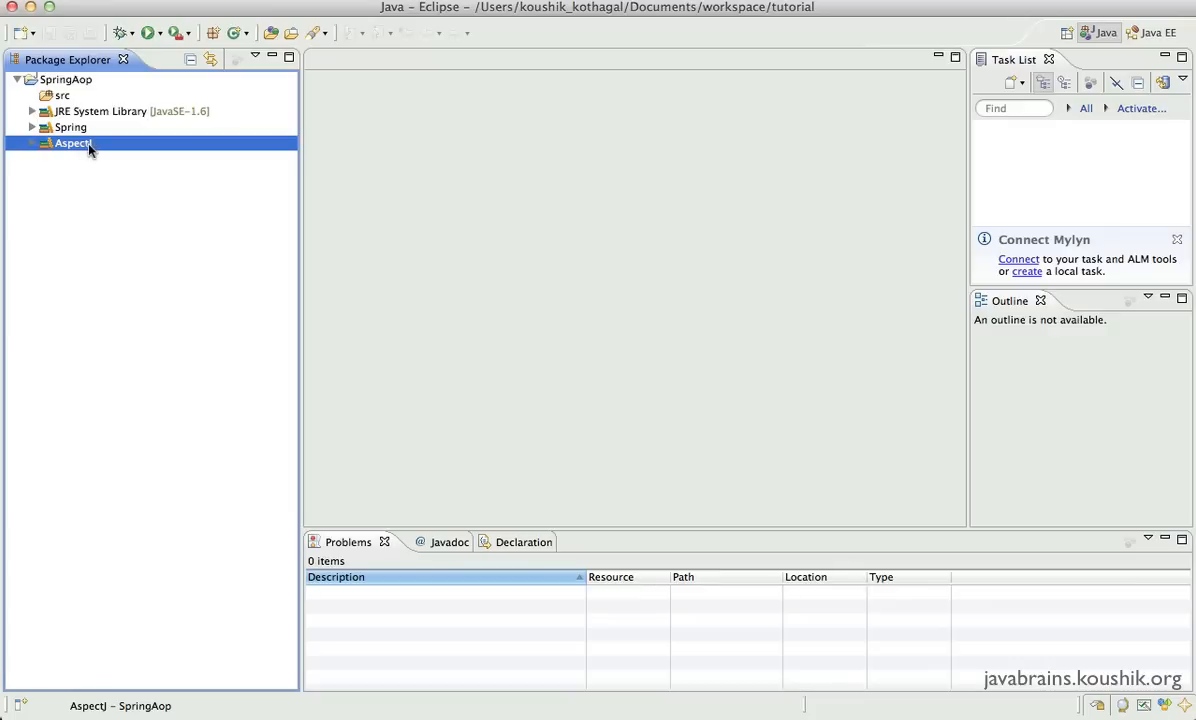
click(66, 80)
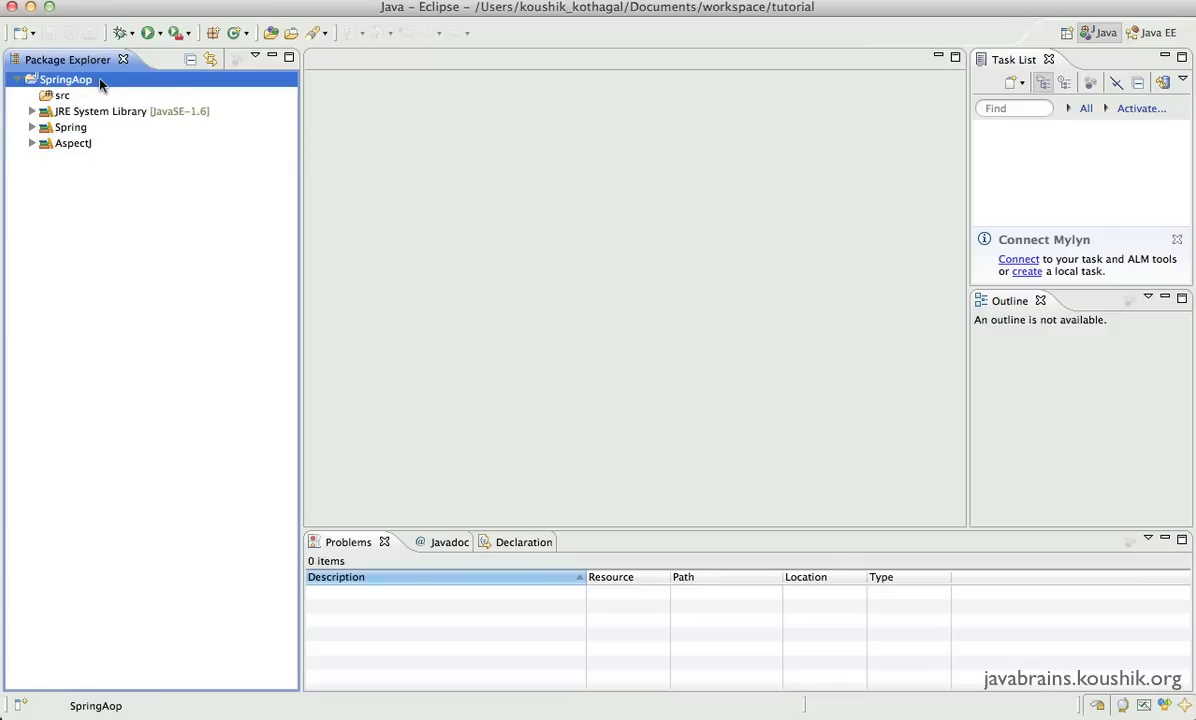
mouse_move(110, 88)
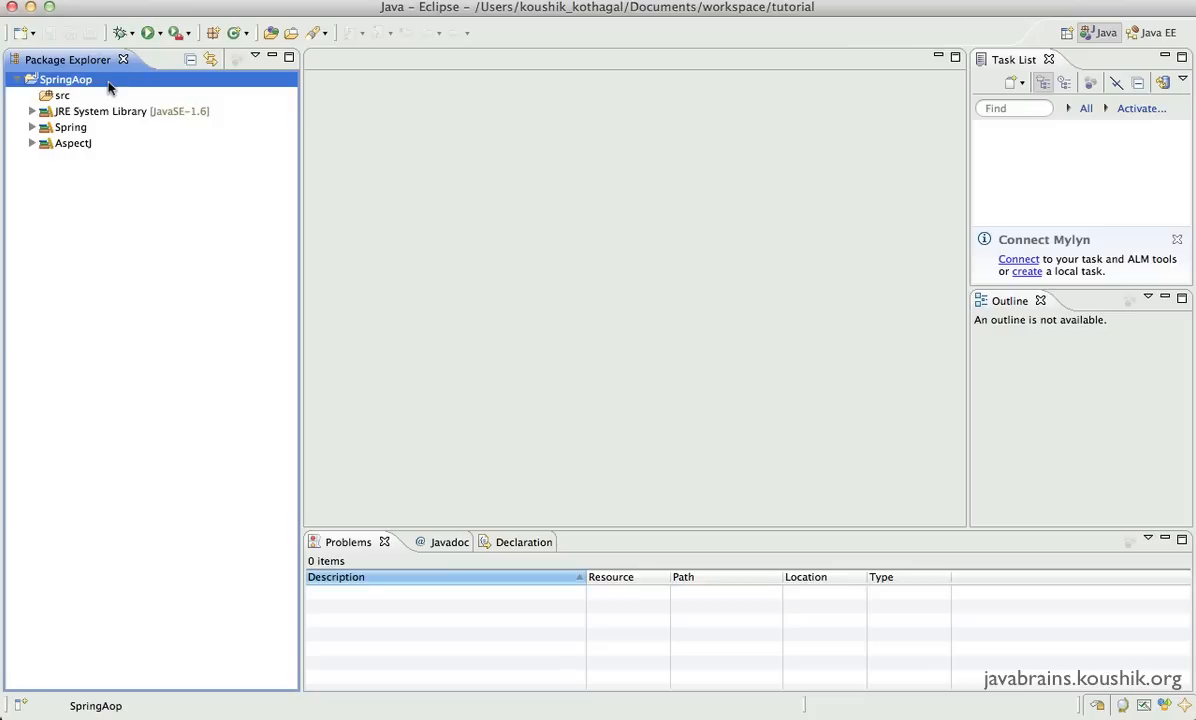
mouse_move(112, 88)
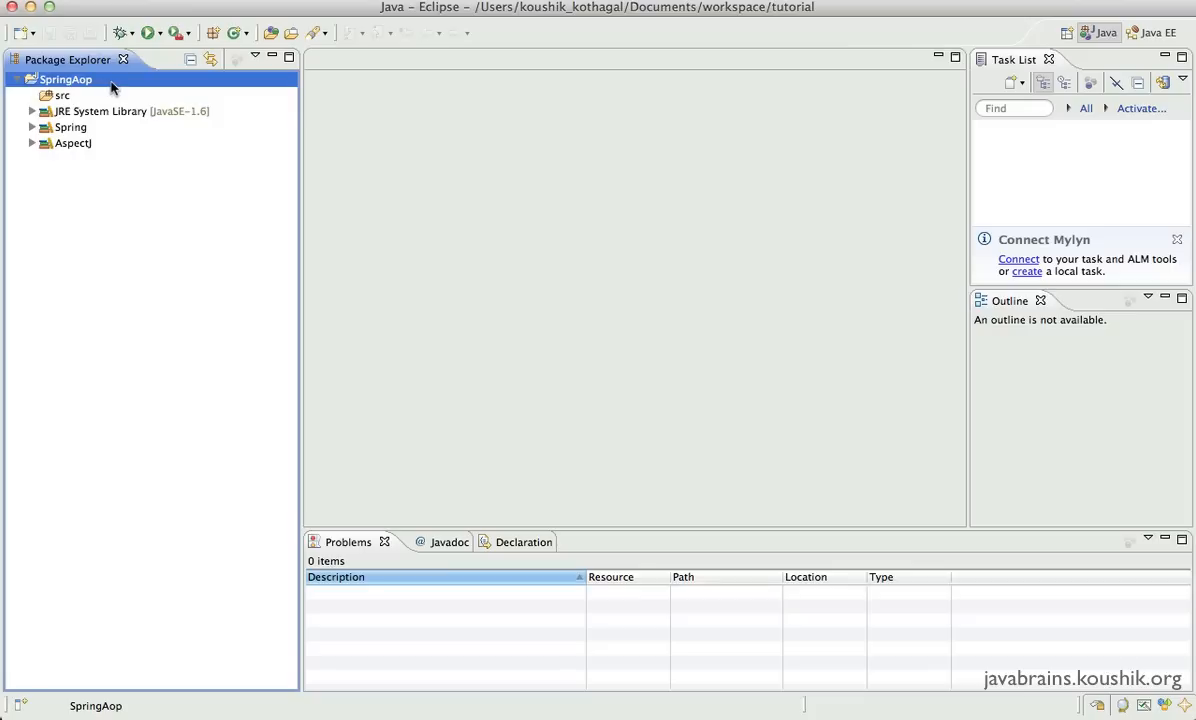